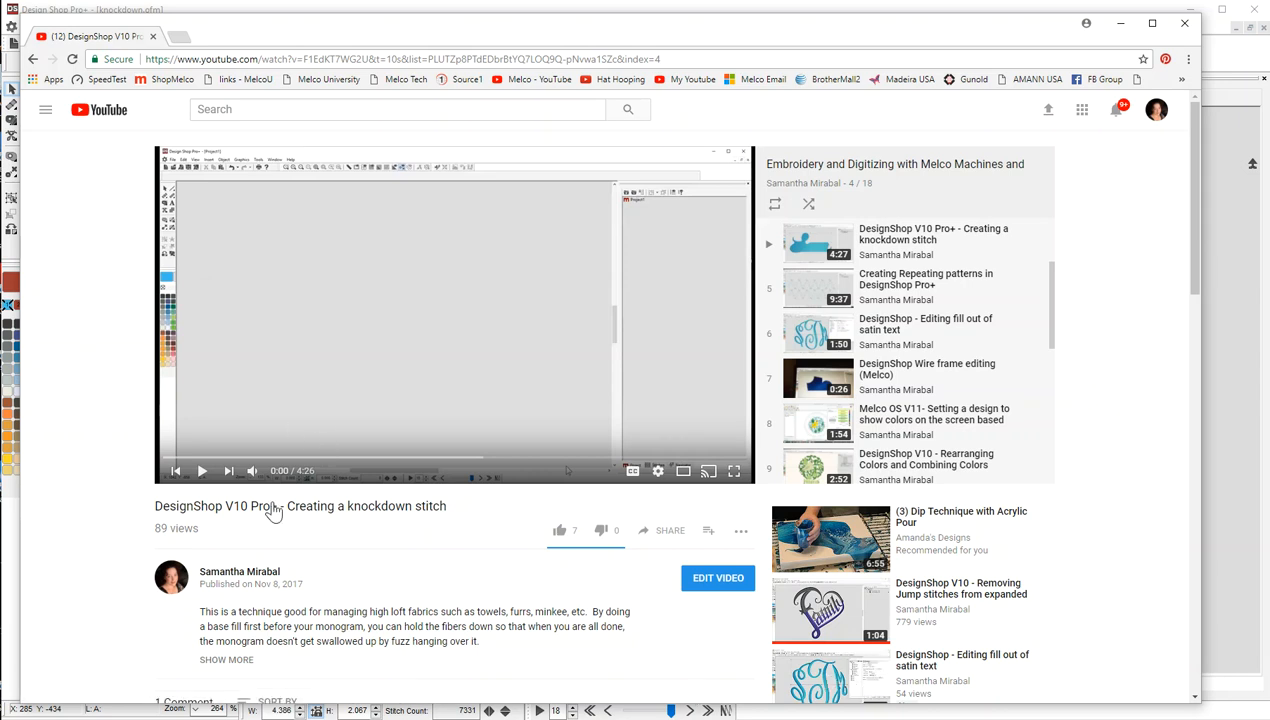
{"action": "mouse_move", "coordinate": [438, 500]}
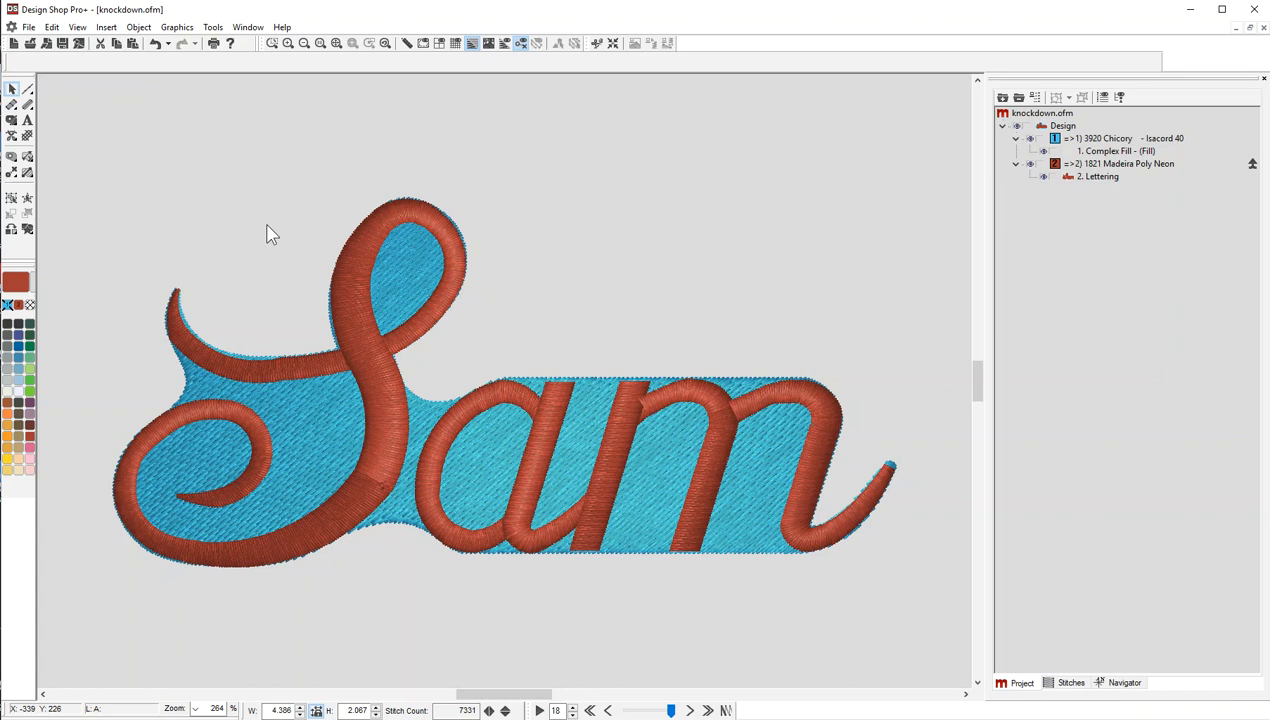
{"action": "mouse_move", "coordinate": [1170, 128]}
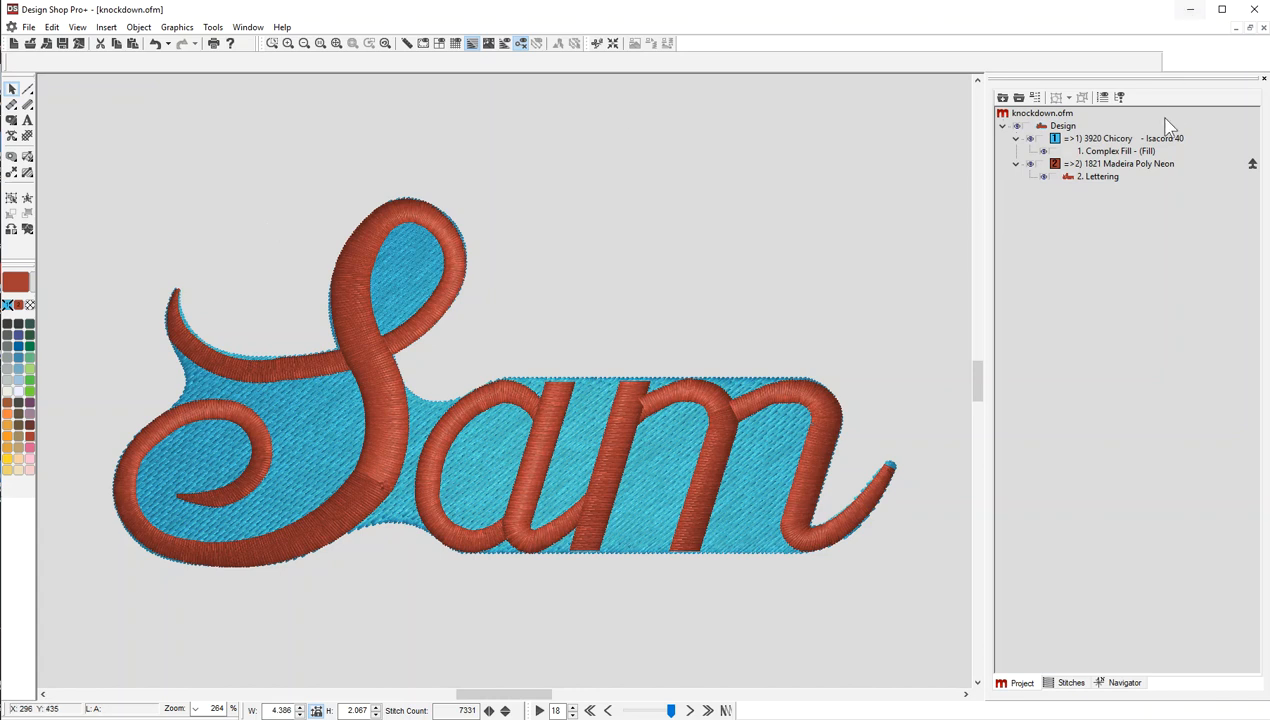
- Select the blue Complex Fill element behind the Sam lettering in the Project panel
{"action": "left_click", "coordinate": [1110, 152]}
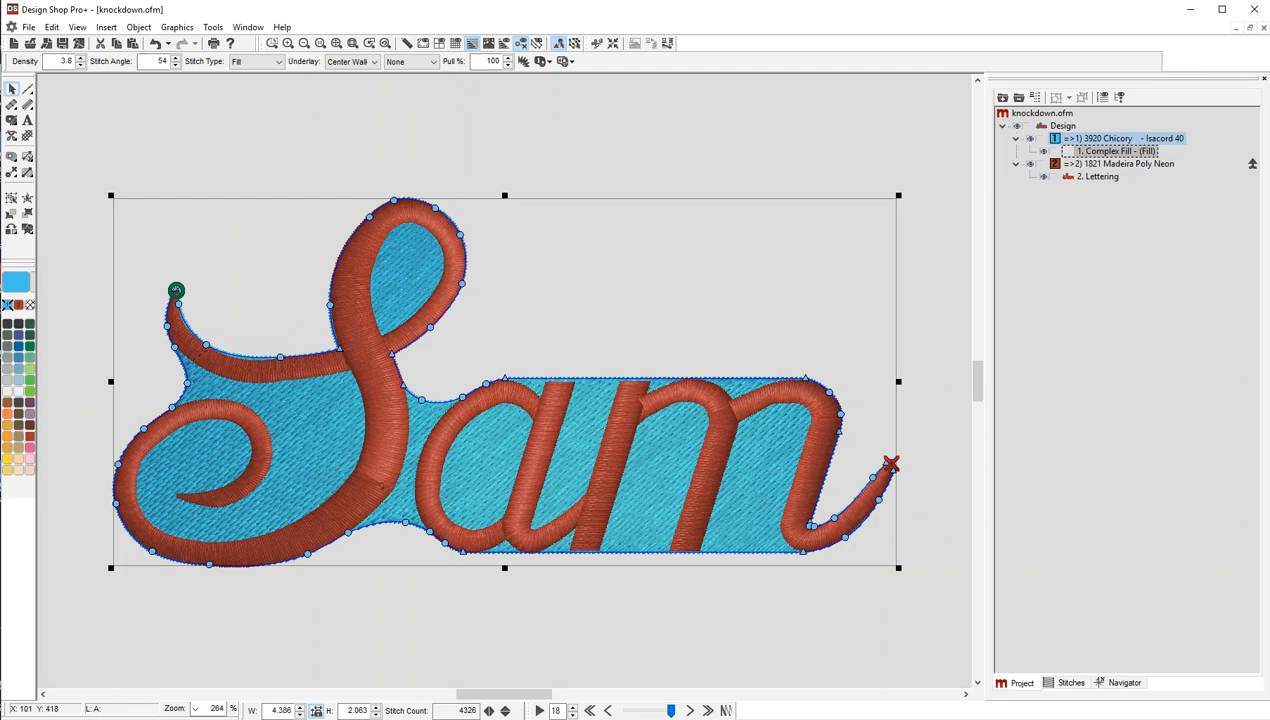
- Convert the blue fill into a 30 pt Offset Outline surrounding the Sam lettering
{"action": "left_click", "coordinate": [106, 28]}
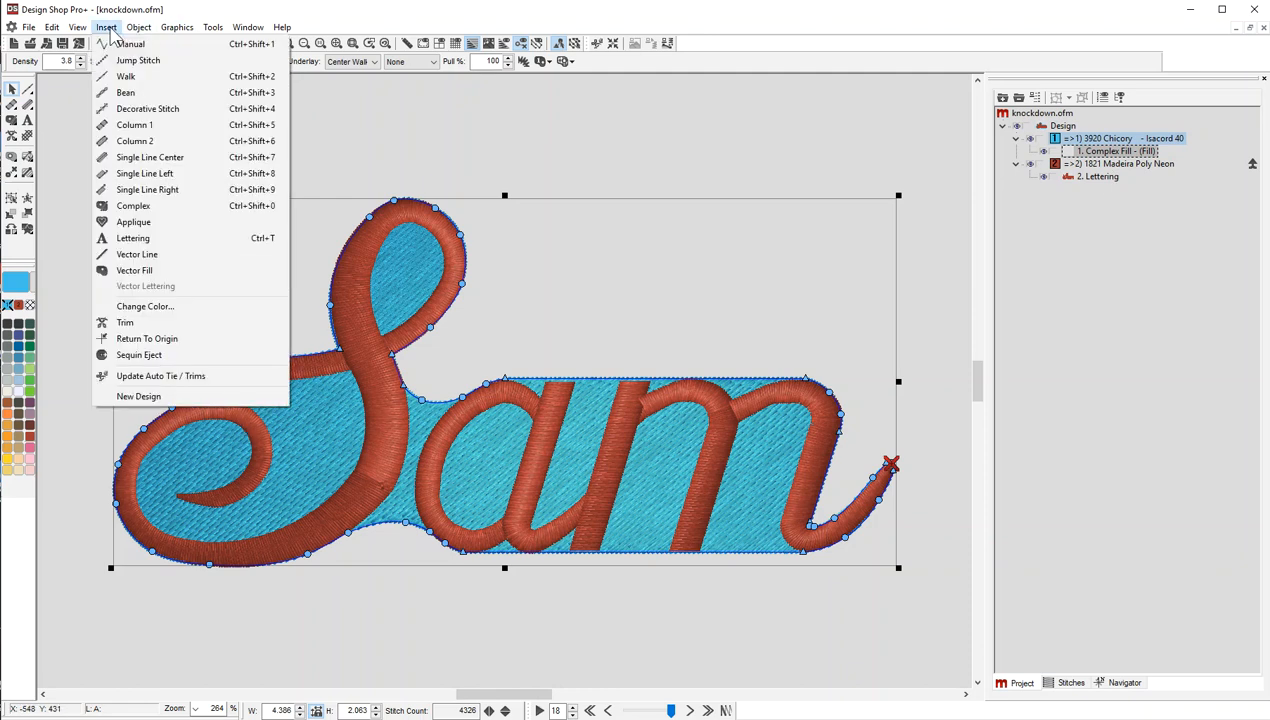
{"action": "left_click", "coordinate": [138, 28]}
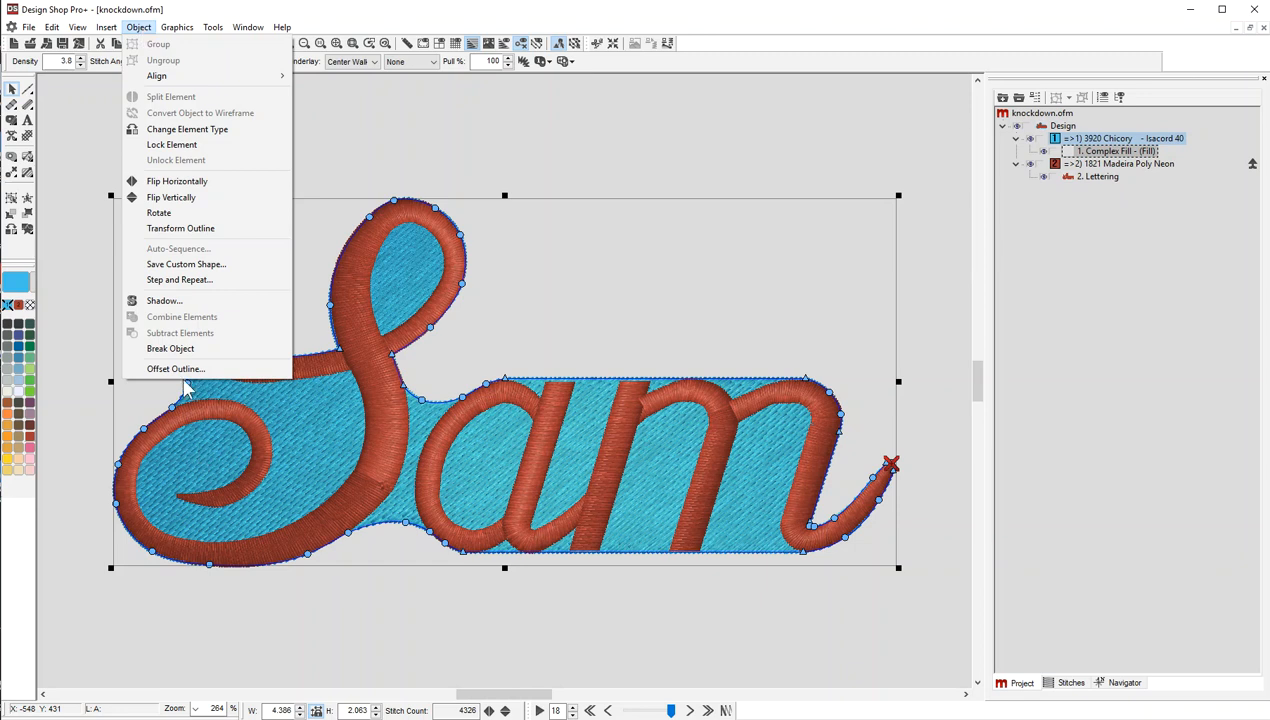
{"action": "left_click", "coordinate": [176, 368]}
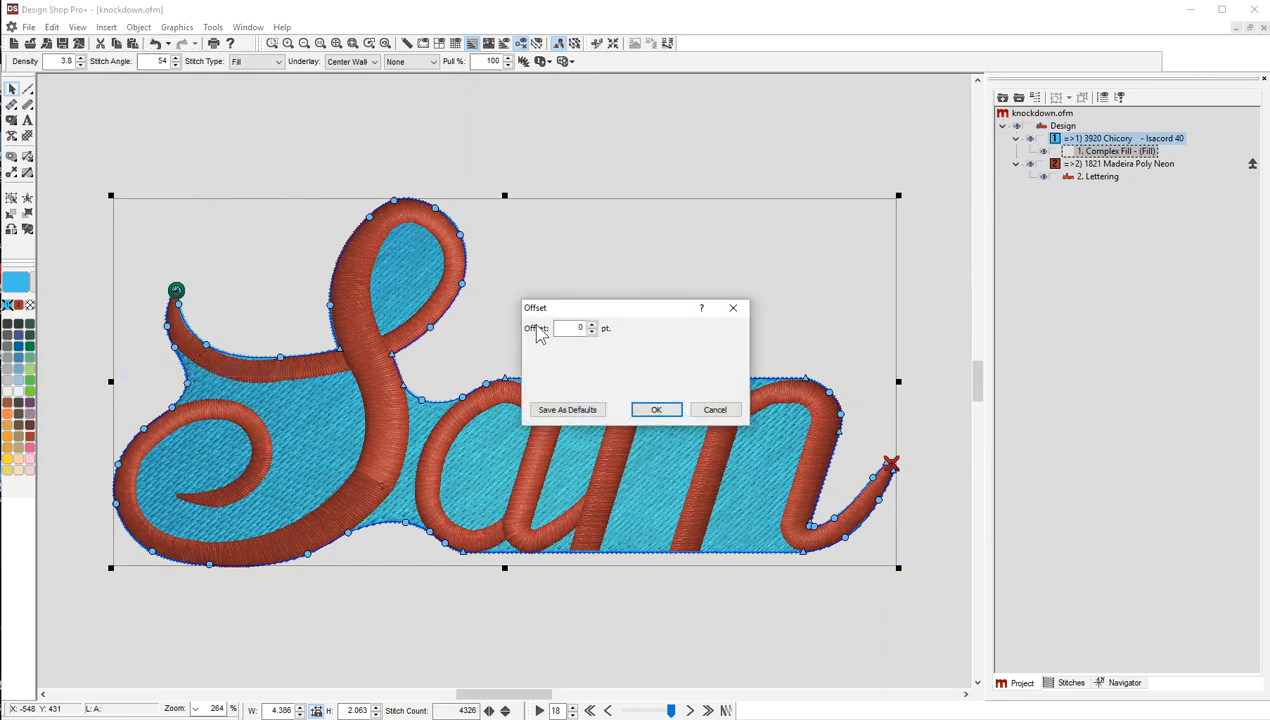
{"action": "type", "text": "30"}
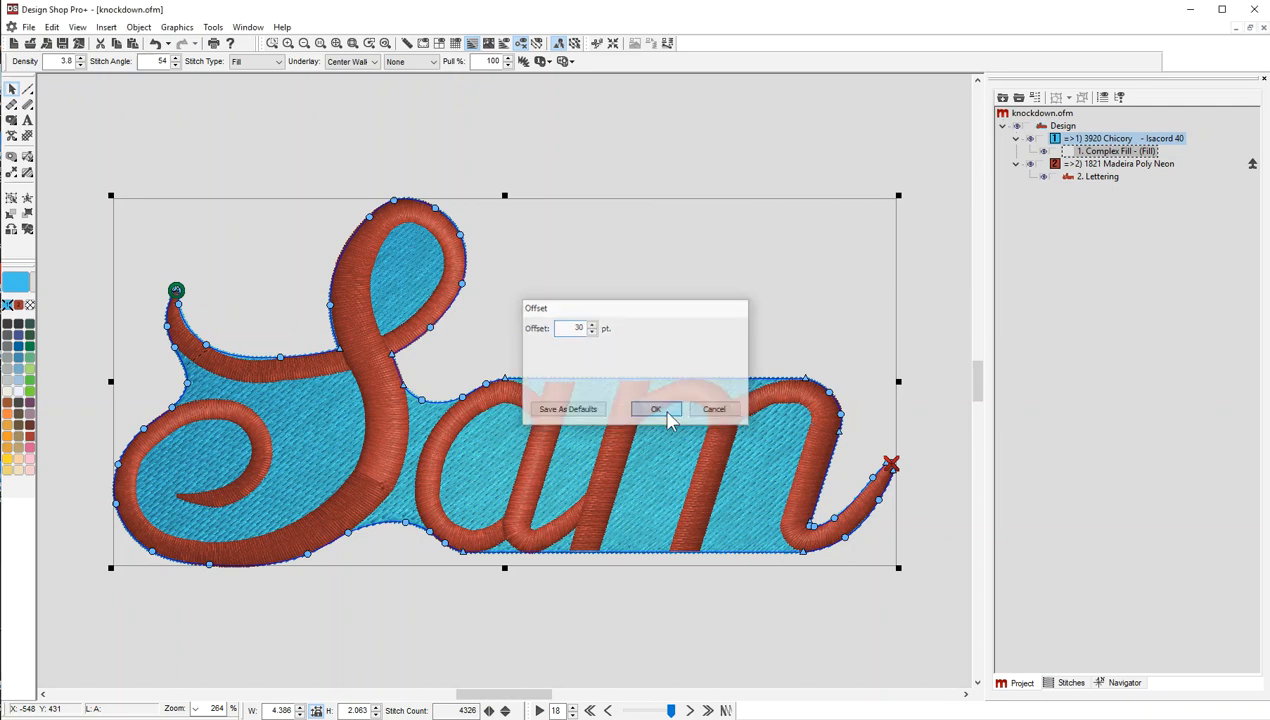
{"action": "left_click", "coordinate": [656, 408]}
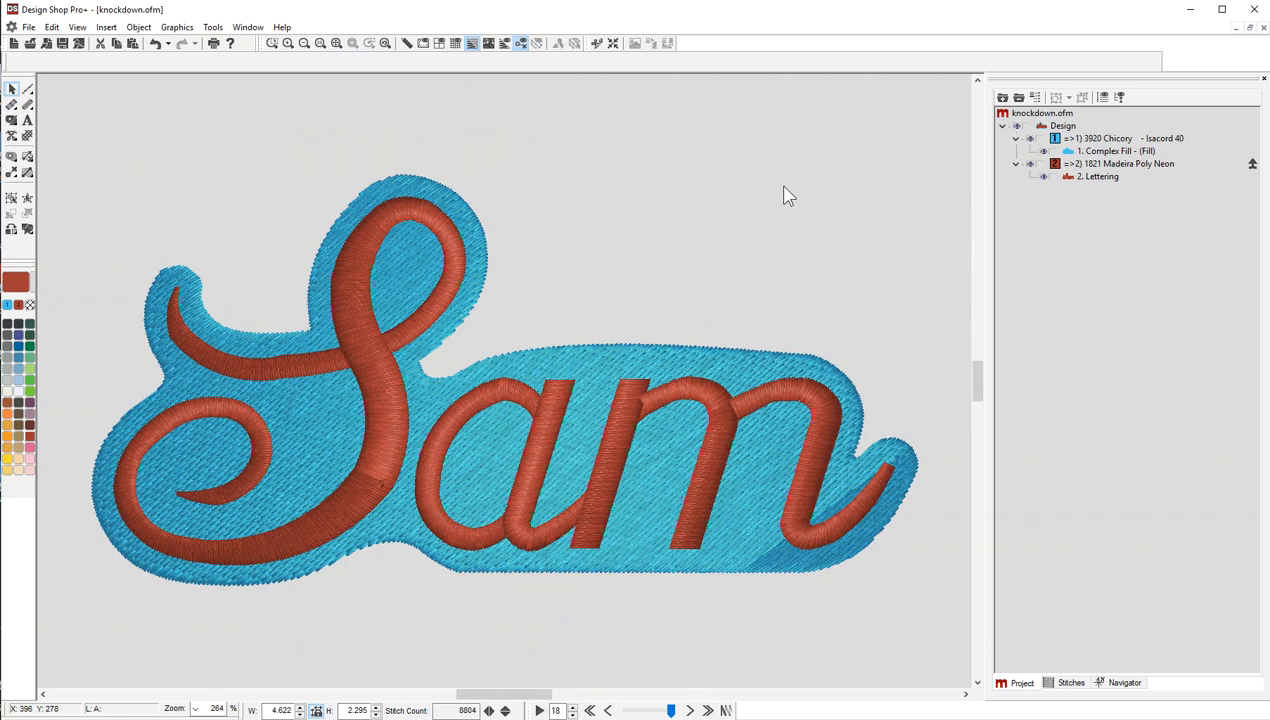
{"action": "mouse_move", "coordinate": [502, 348]}
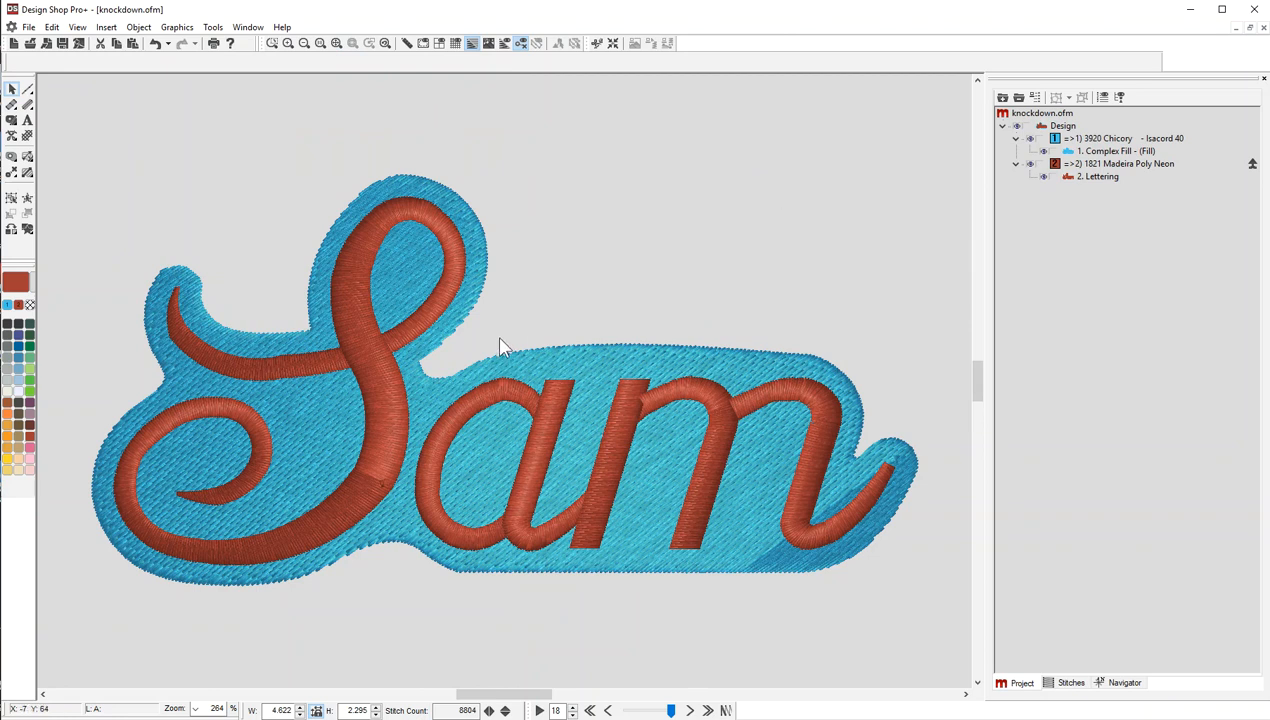
{"action": "mouse_move", "coordinate": [430, 262]}
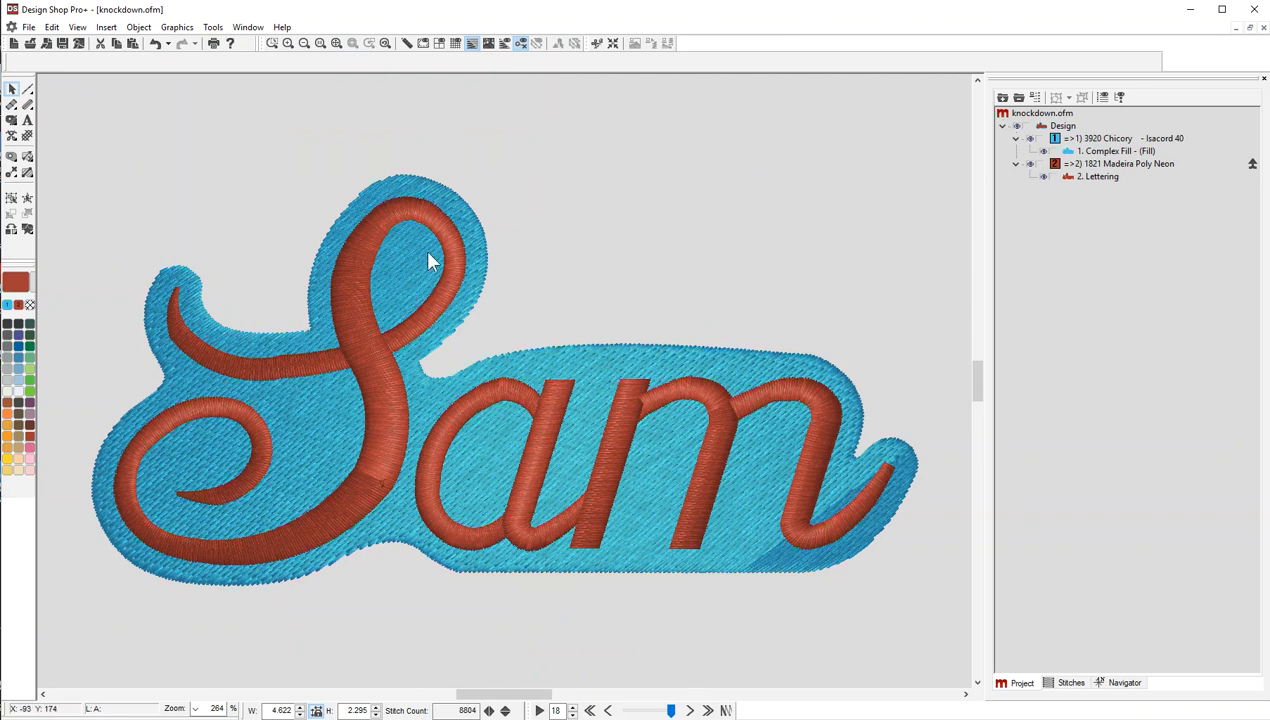
- Select the enlarged offset fill and bring up its Object Properties
{"action": "left_click", "coordinate": [1100, 176]}
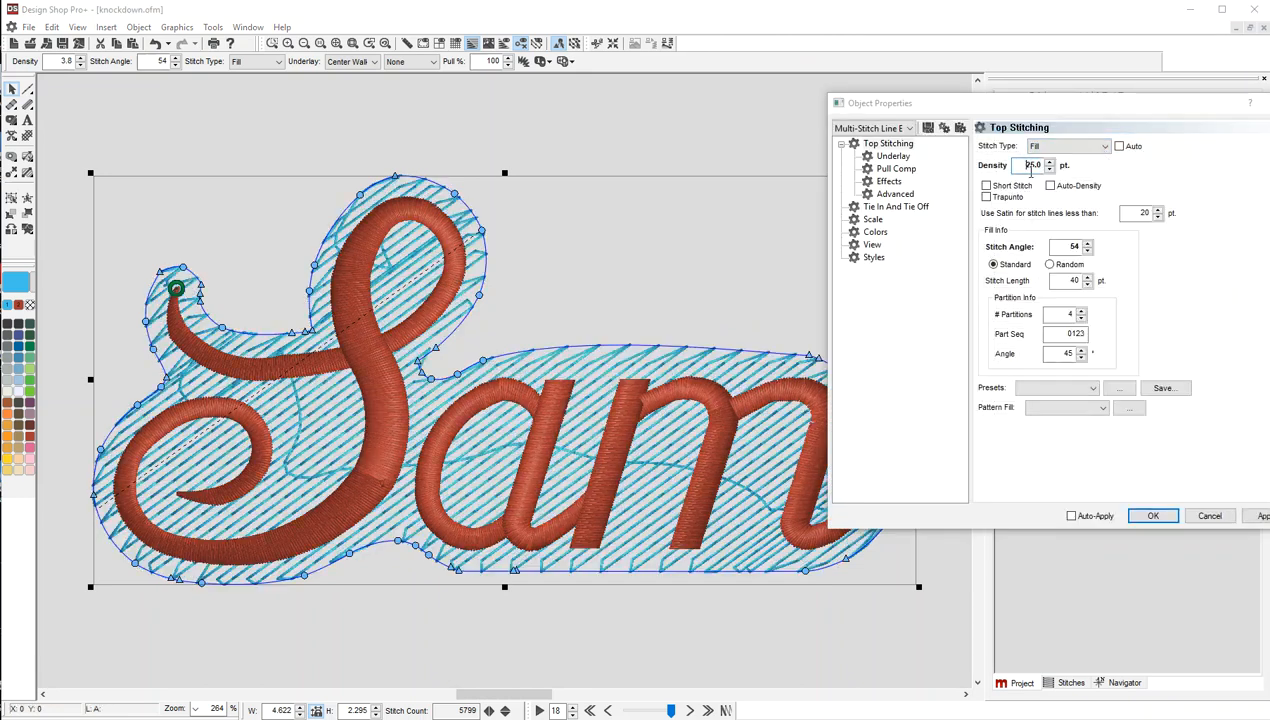
- Set top stitching density 25.0, underlay type Fill with 6 pt border margin and density 25.0, and apply
{"action": "type", "text": "25.0"}
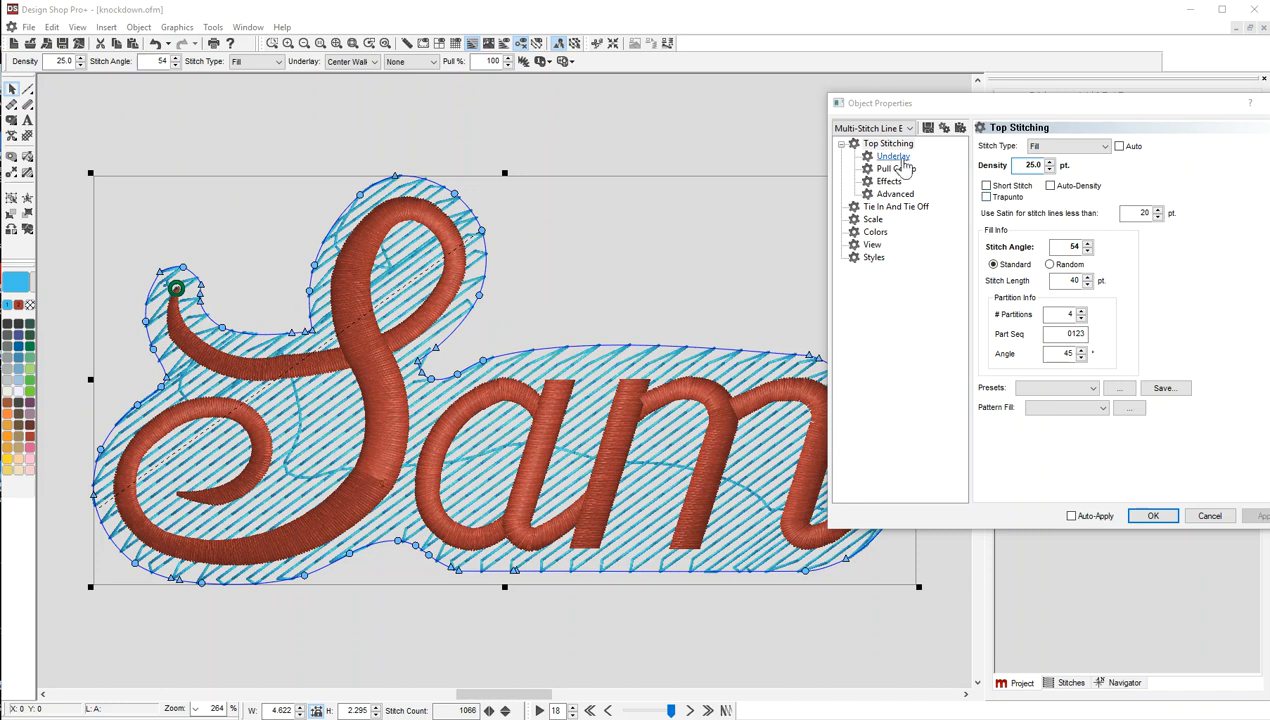
{"action": "mouse_move", "coordinate": [898, 168]}
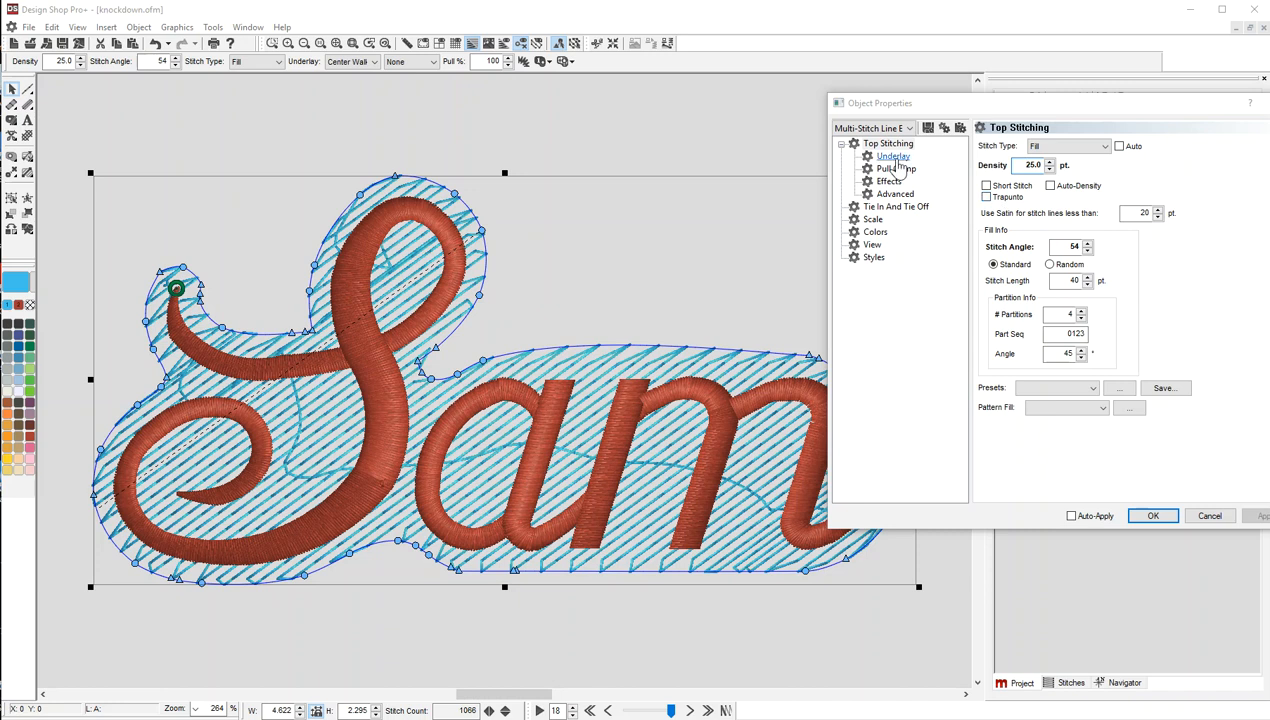
{"action": "left_click", "coordinate": [892, 156]}
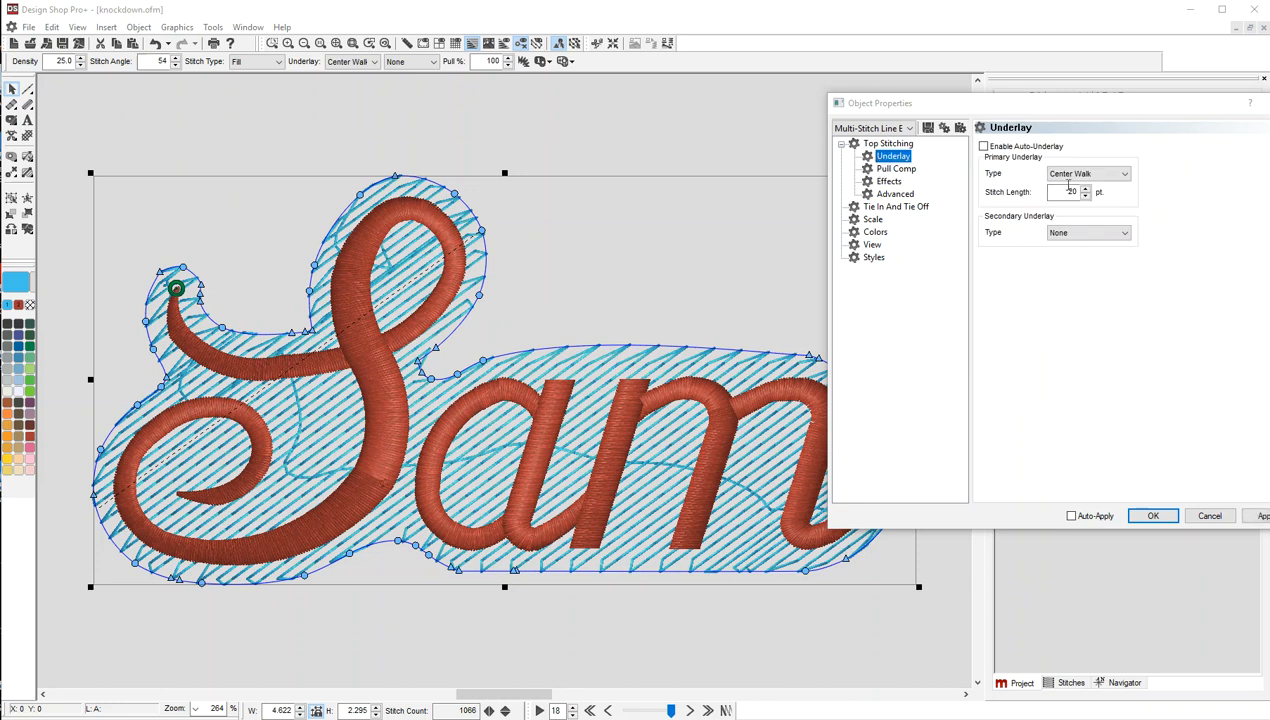
{"action": "left_click", "coordinate": [1088, 172]}
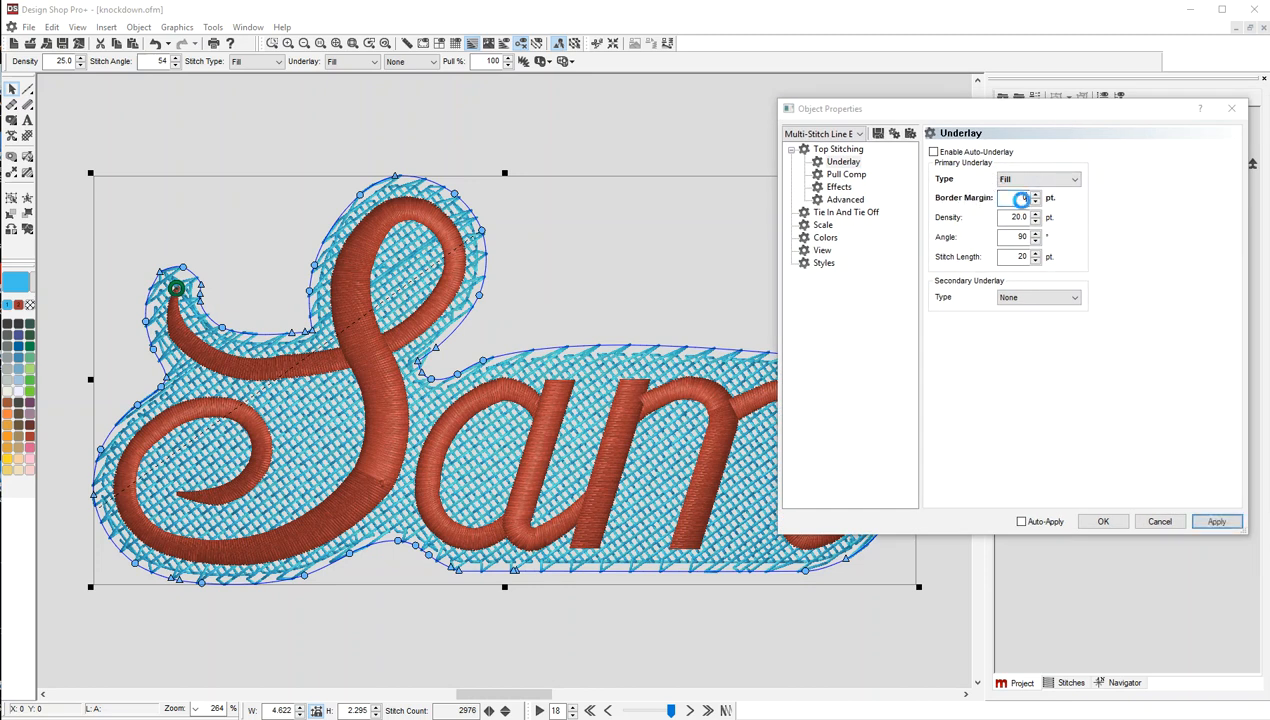
{"action": "left_click", "coordinate": [1216, 520]}
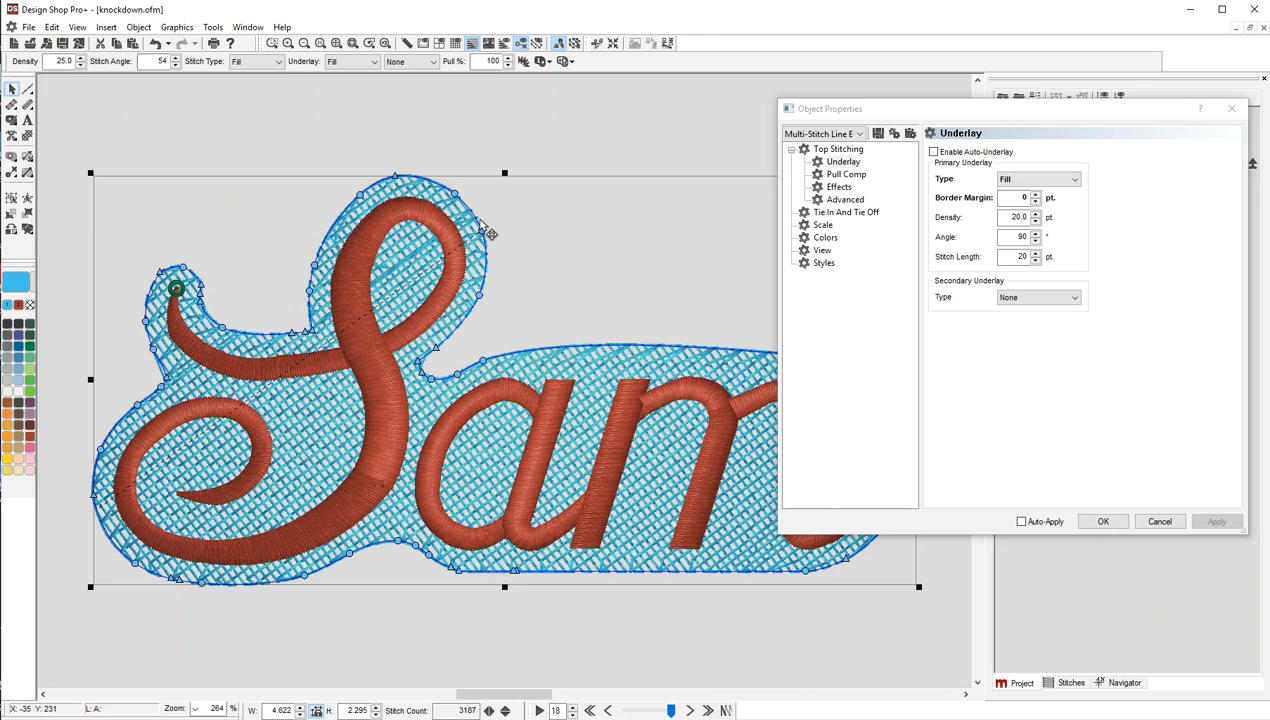
{"action": "left_click", "coordinate": [1016, 216]}
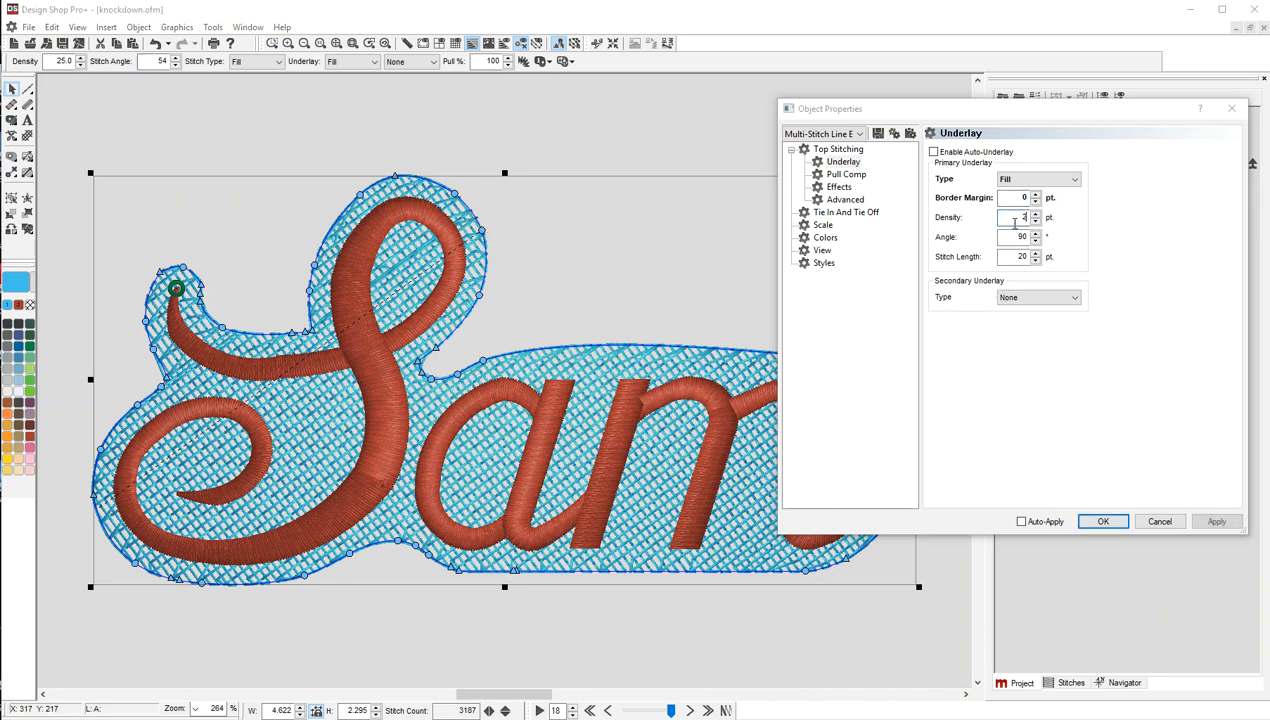
{"action": "left_click", "coordinate": [838, 148]}
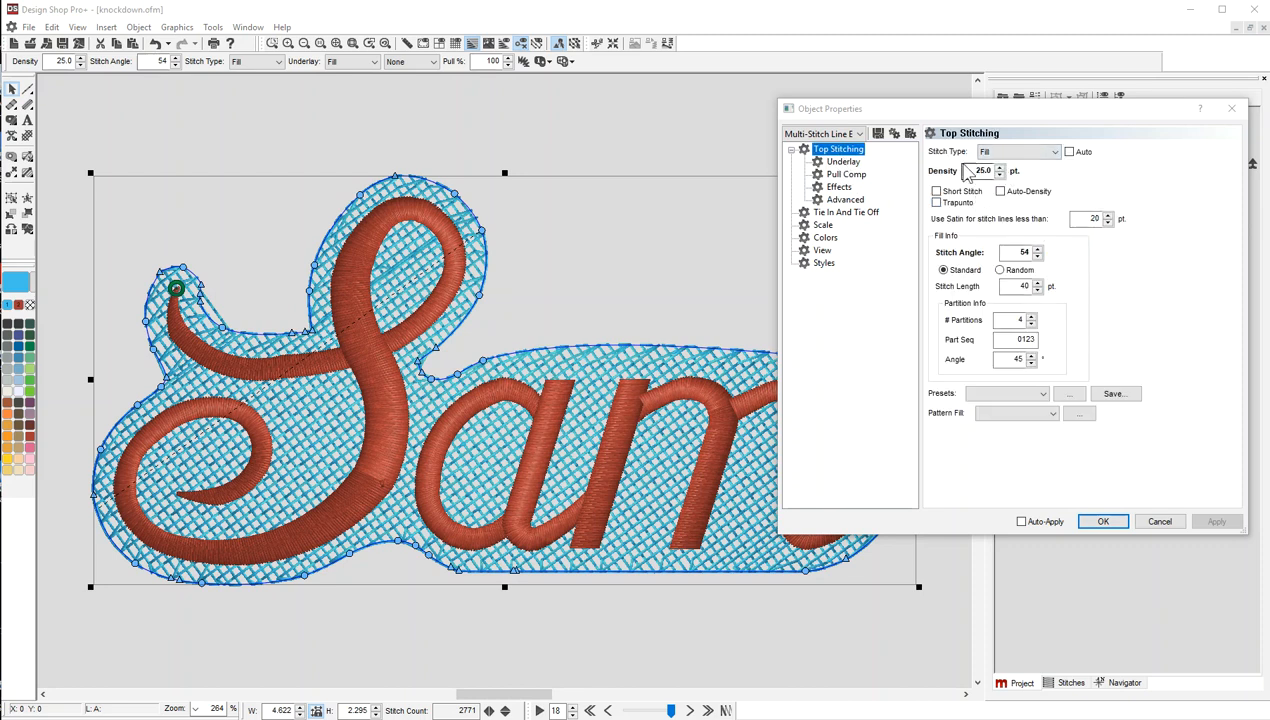
{"action": "left_click", "coordinate": [844, 160]}
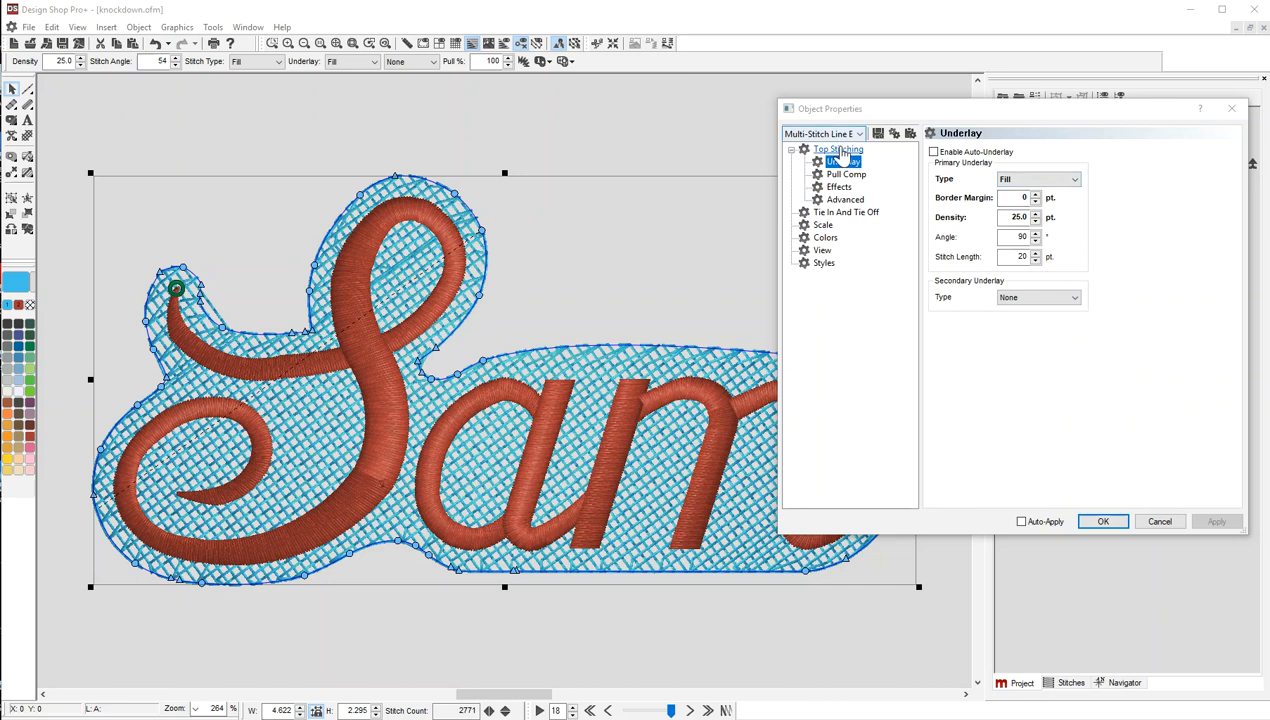
{"action": "left_click", "coordinate": [838, 148]}
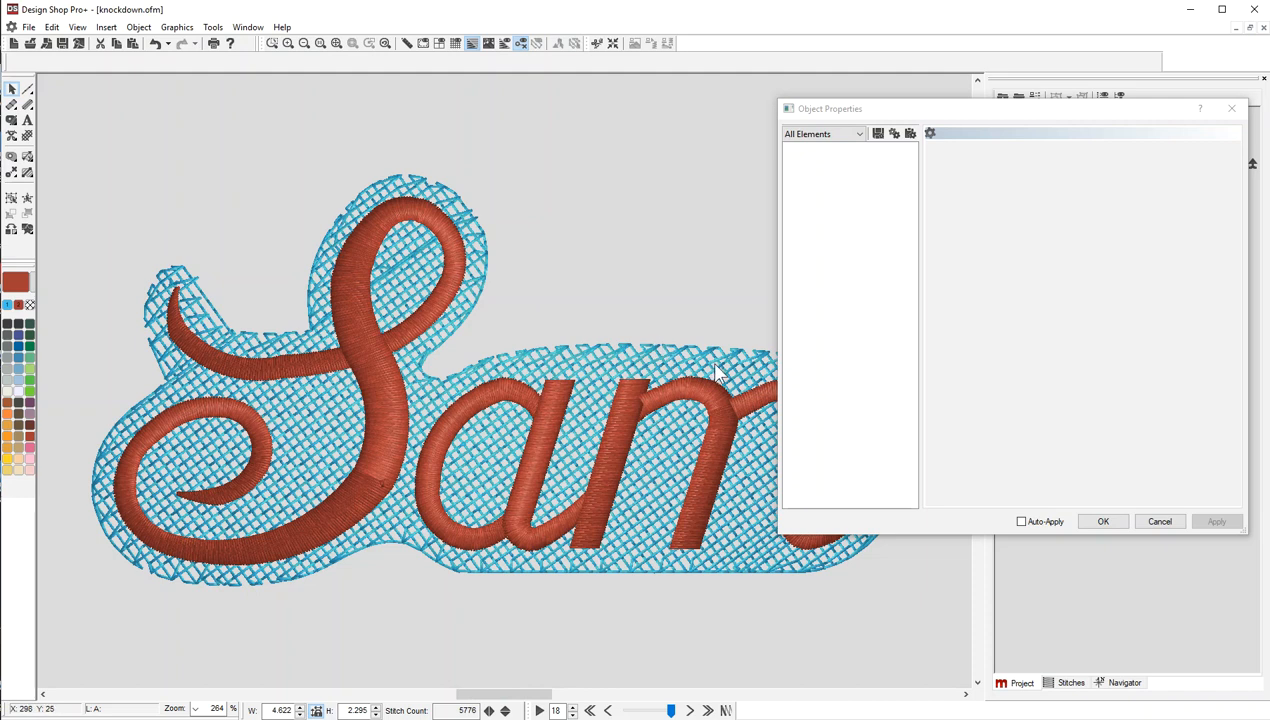
{"action": "mouse_move", "coordinate": [462, 376]}
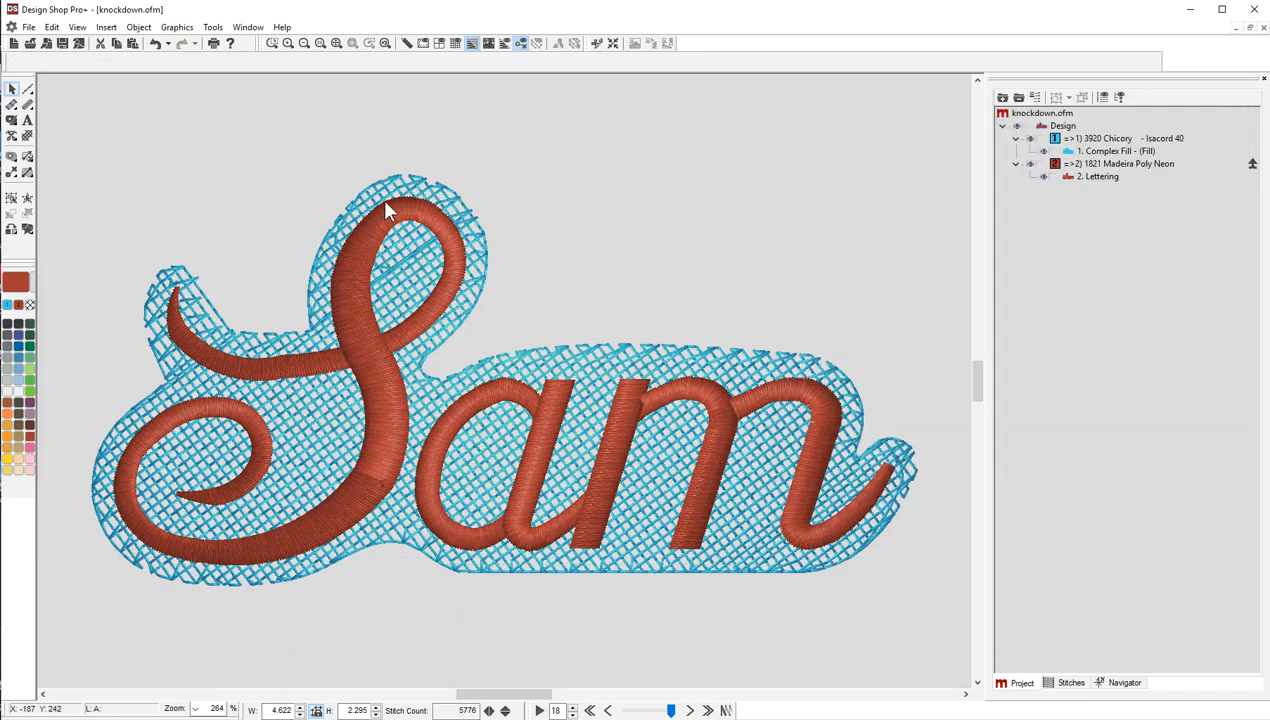
{"action": "mouse_move", "coordinate": [480, 216]}
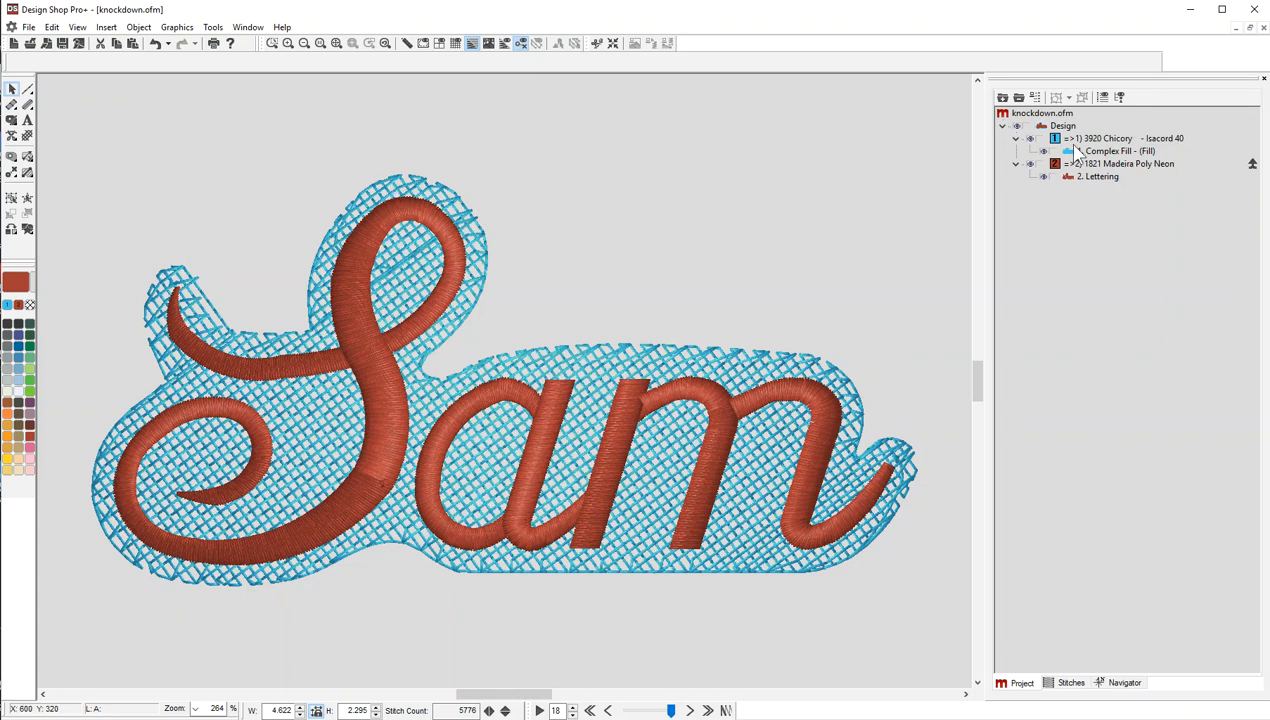
- Add a Walk Normal Stitch border around the offset fill and select the fill in the Project tree
{"action": "left_click", "coordinate": [1110, 152]}
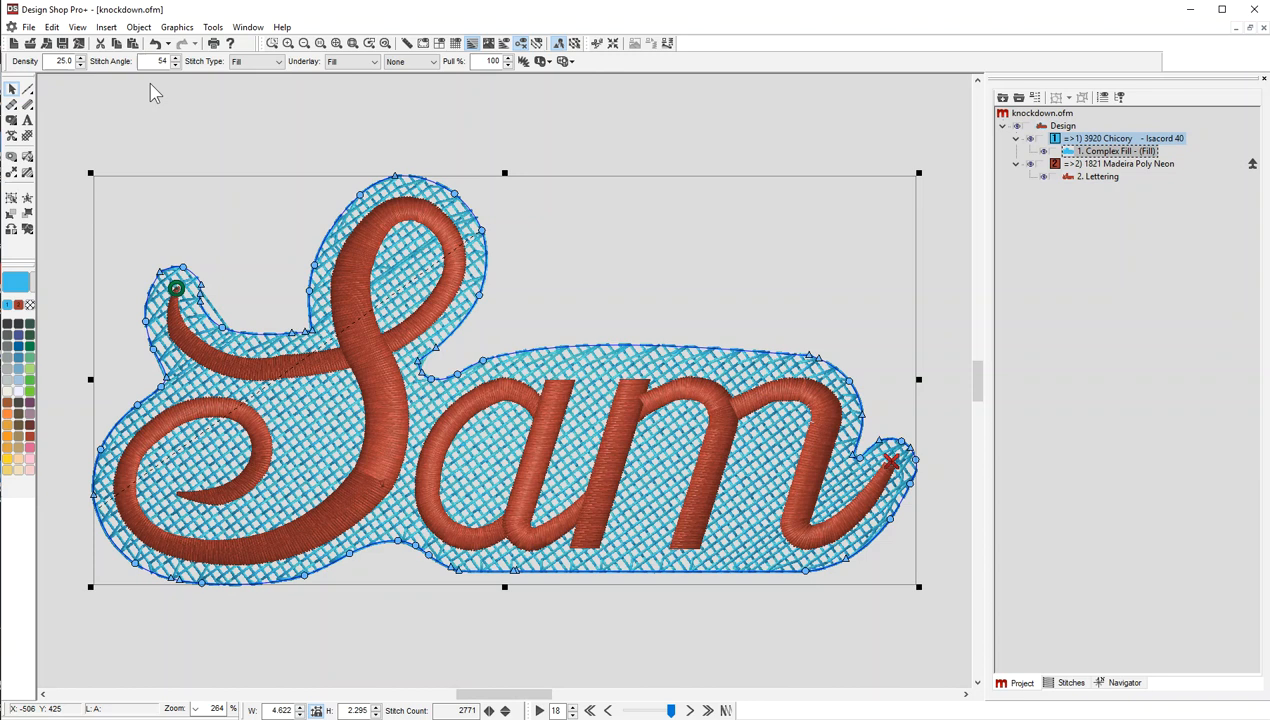
{"action": "mouse_move", "coordinate": [28, 90]}
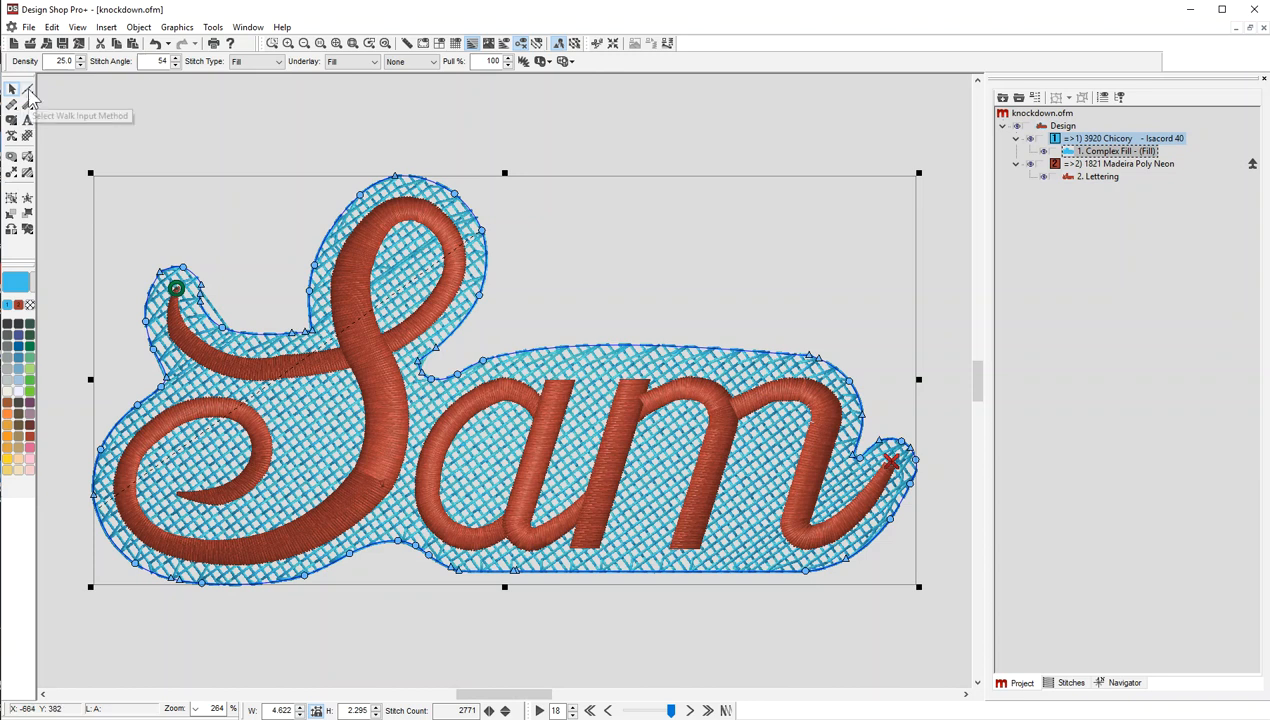
{"action": "mouse_move", "coordinate": [14, 90]}
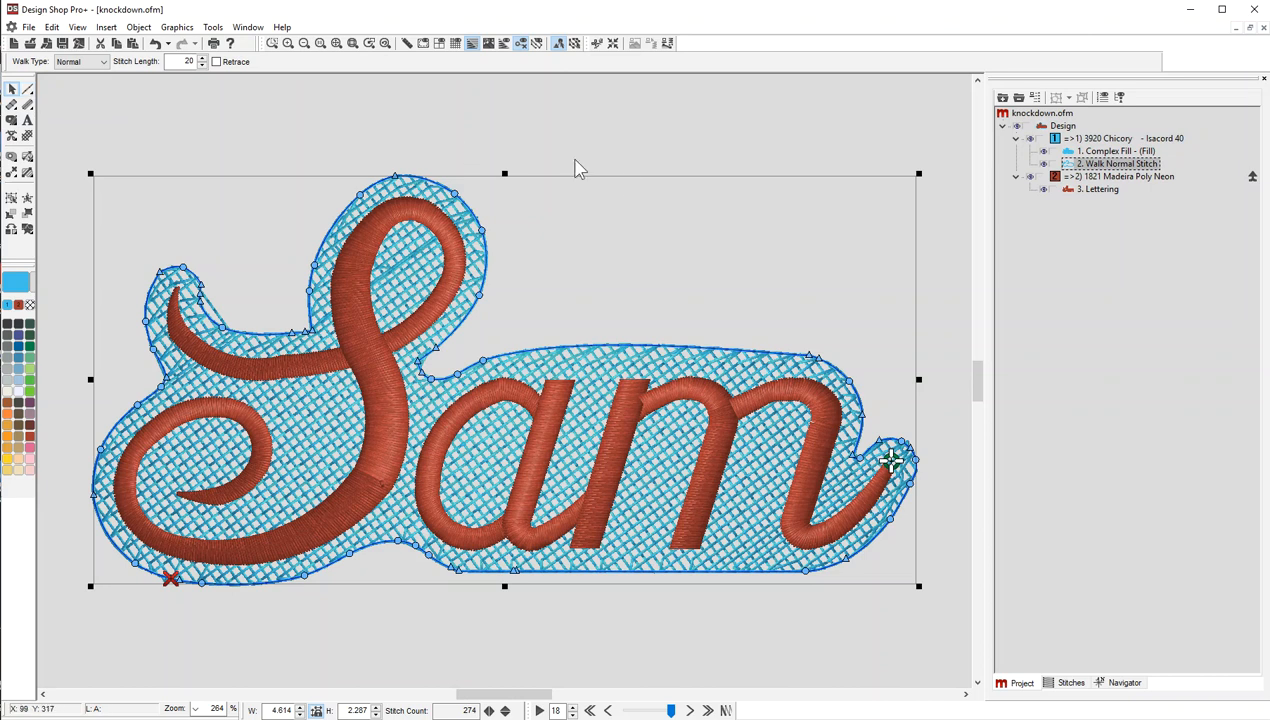
{"action": "left_click", "coordinate": [1116, 152]}
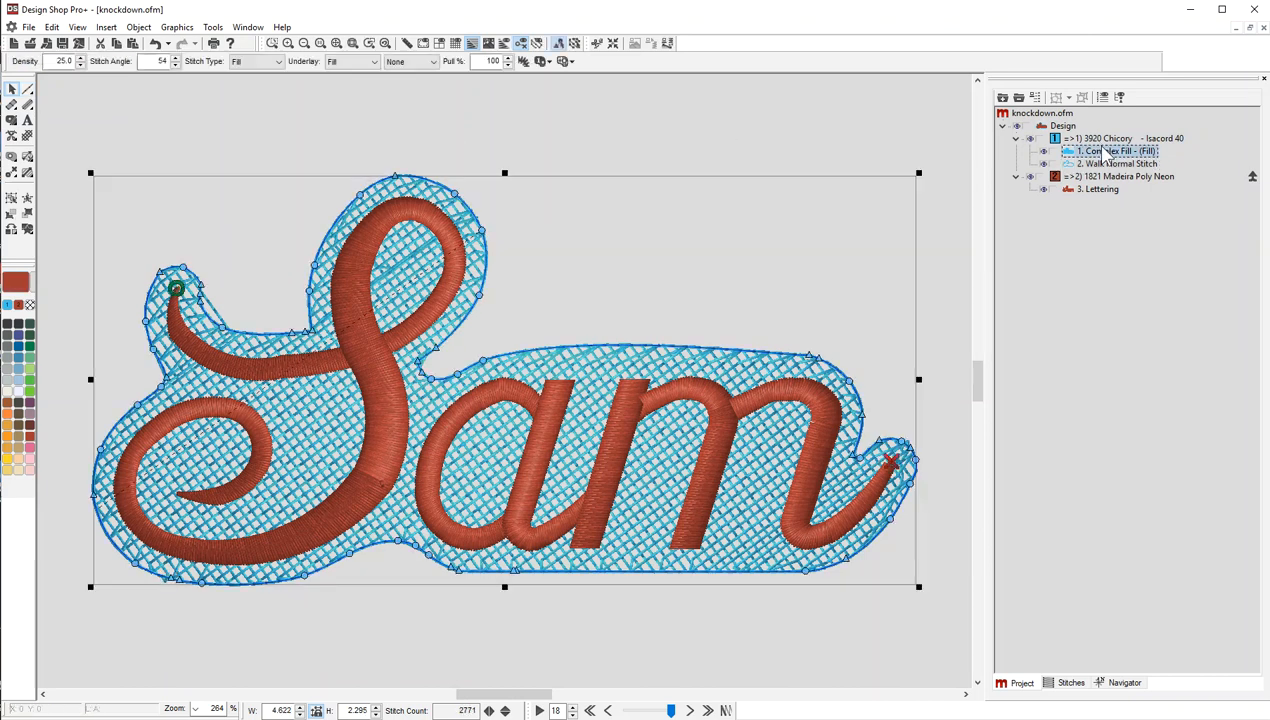
{"action": "left_click", "coordinate": [1116, 164]}
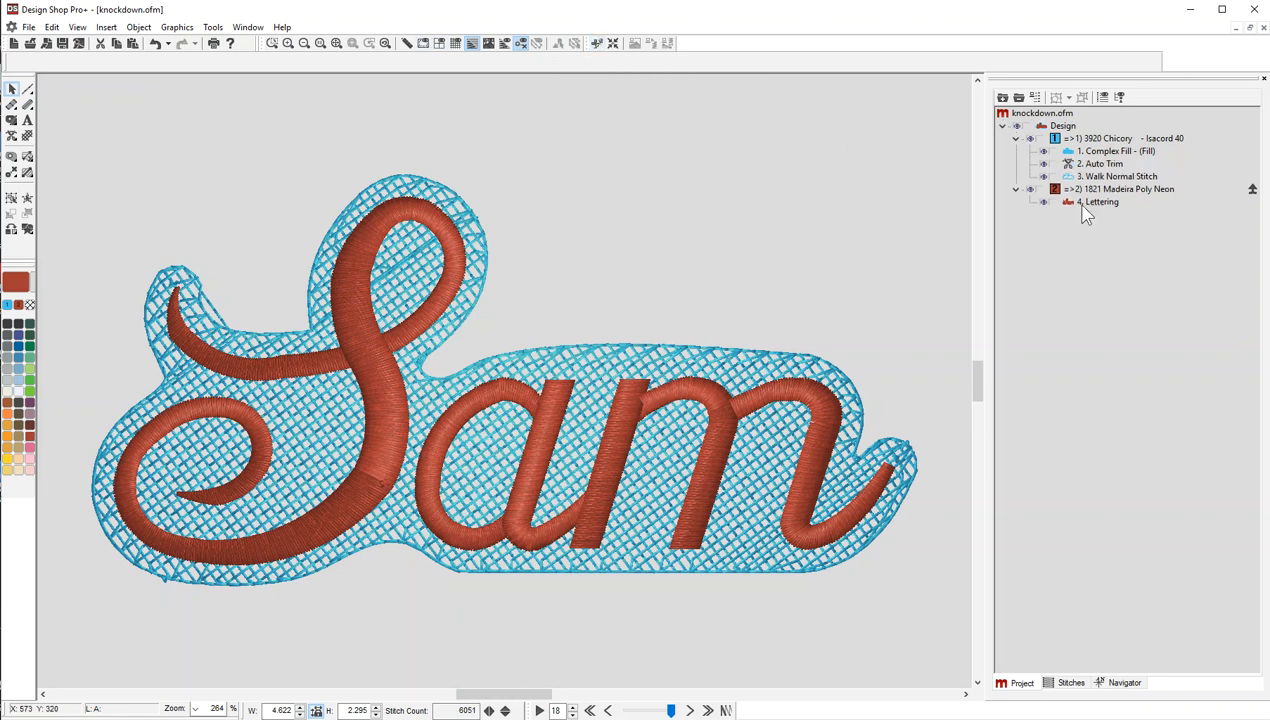
- Inspect the inserted Auto Trim, the walk stitch border and the crosshatch fill in the Project tree
{"action": "left_click", "coordinate": [1100, 164]}
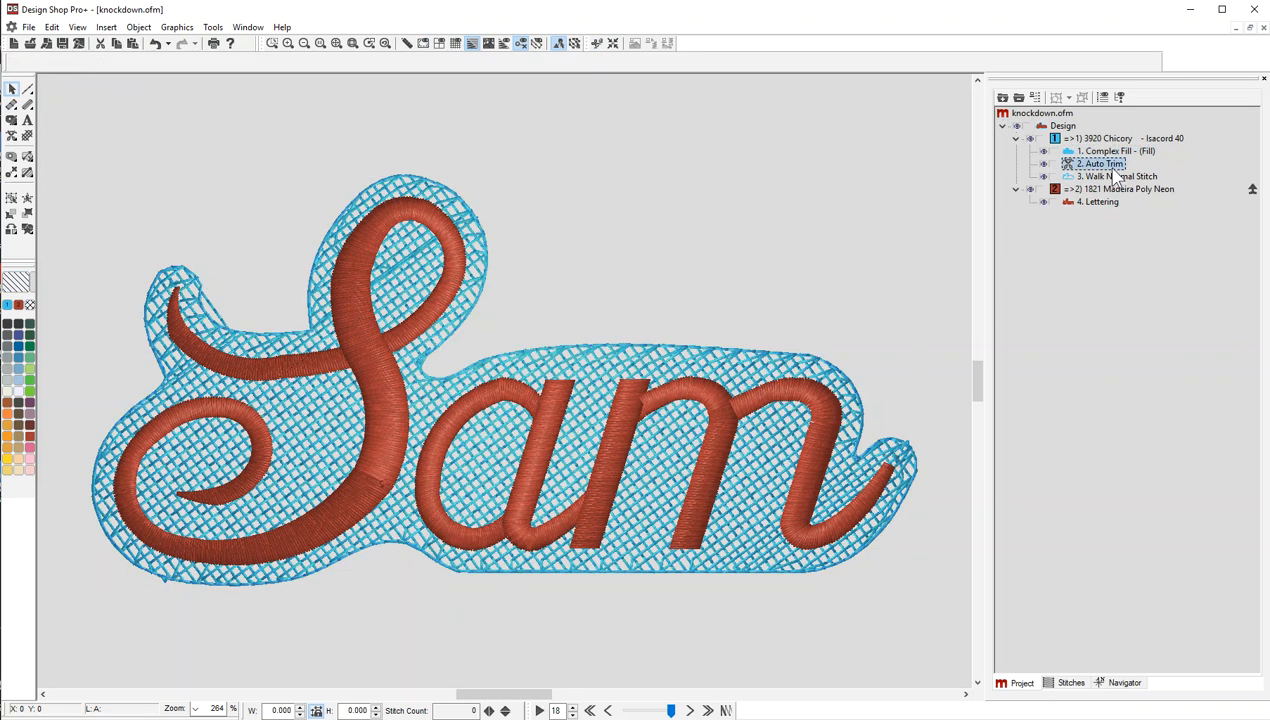
{"action": "left_click", "coordinate": [1120, 176]}
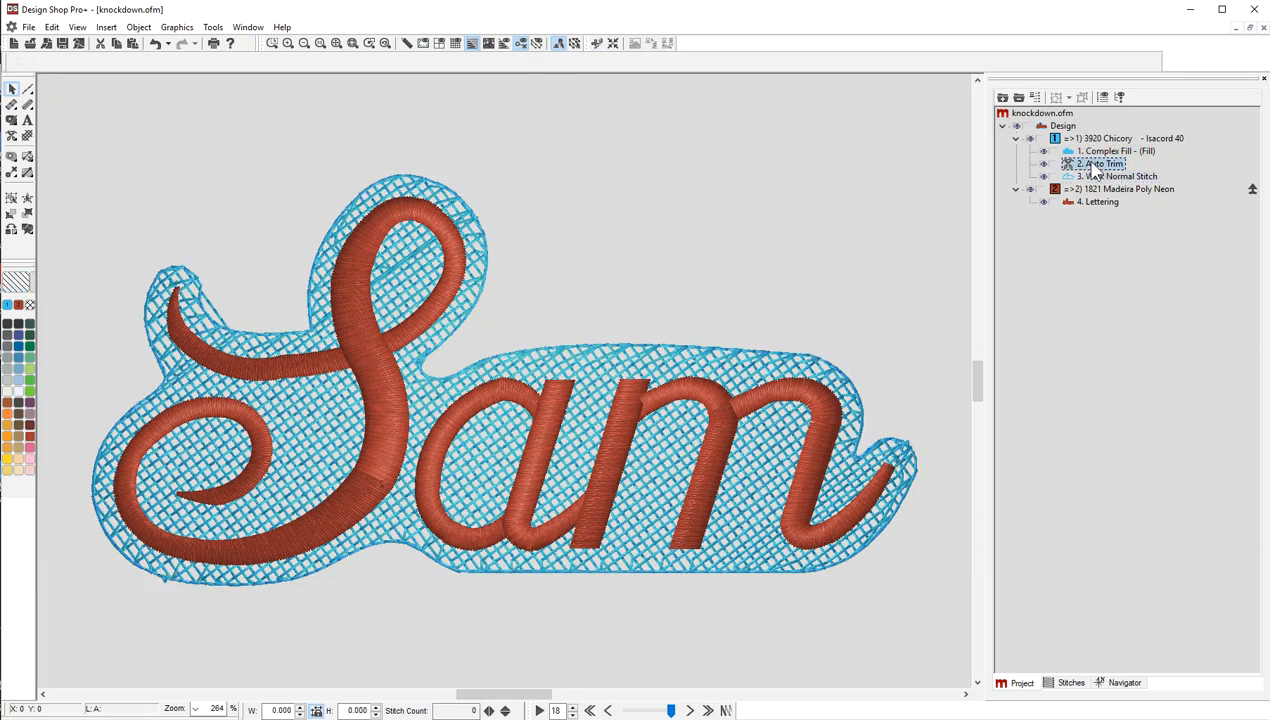
{"action": "left_click", "coordinate": [1118, 176]}
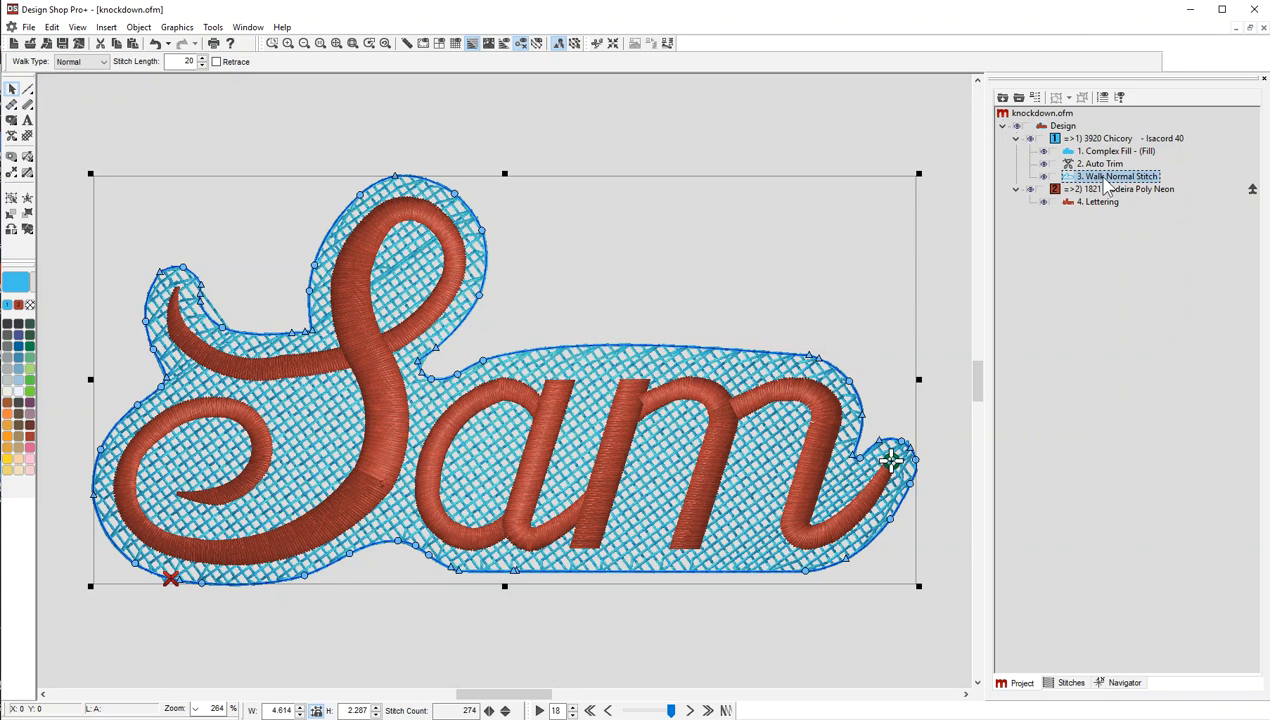
{"action": "left_click", "coordinate": [1114, 150]}
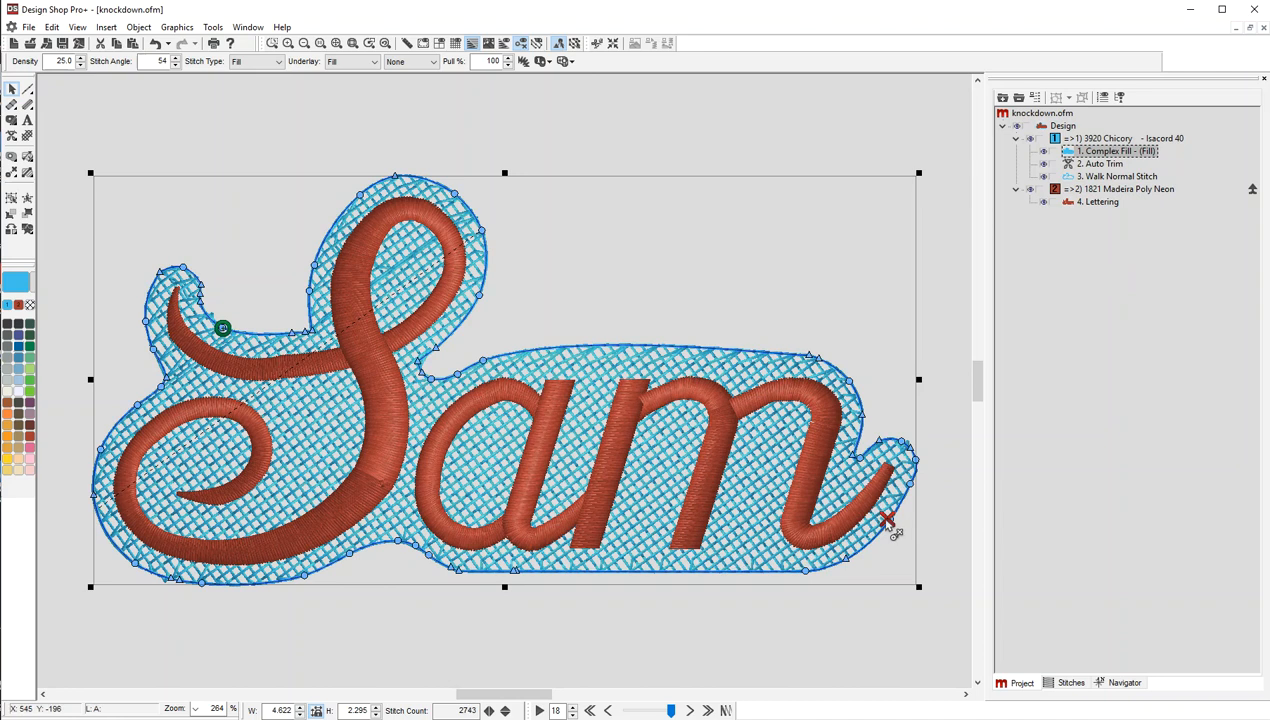
{"action": "mouse_move", "coordinate": [450, 436]}
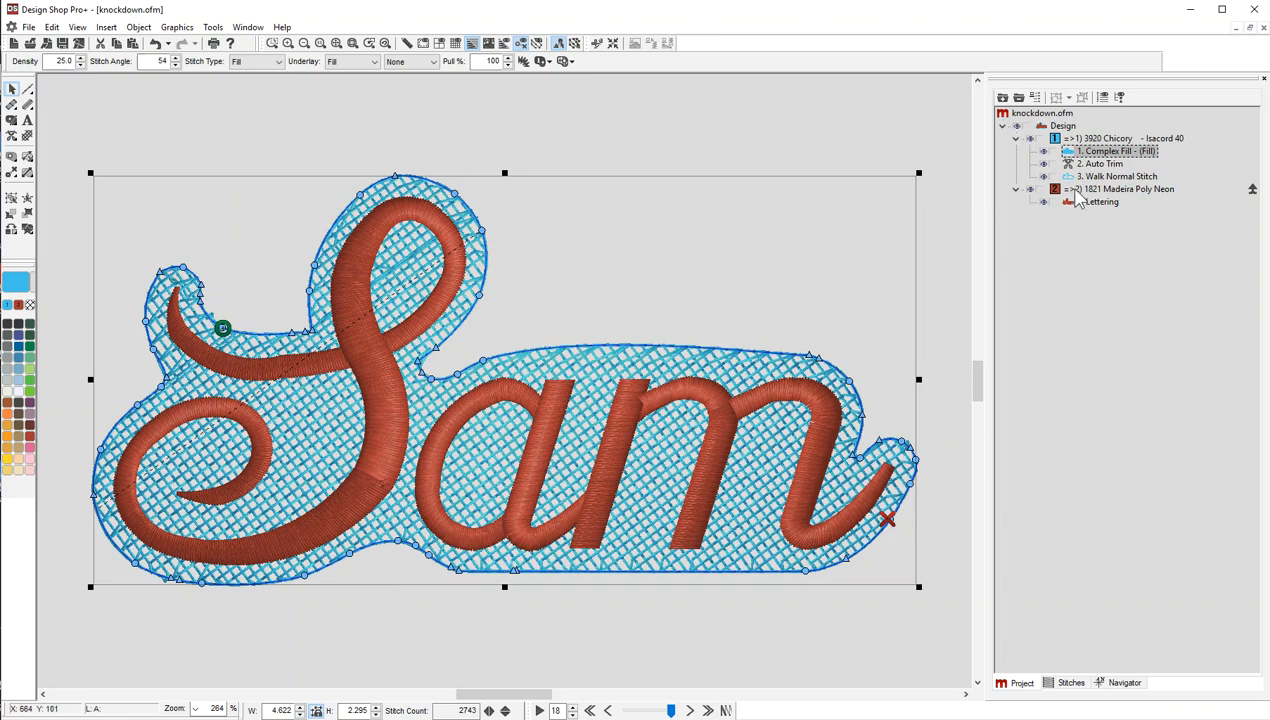
{"action": "left_click", "coordinate": [1118, 176]}
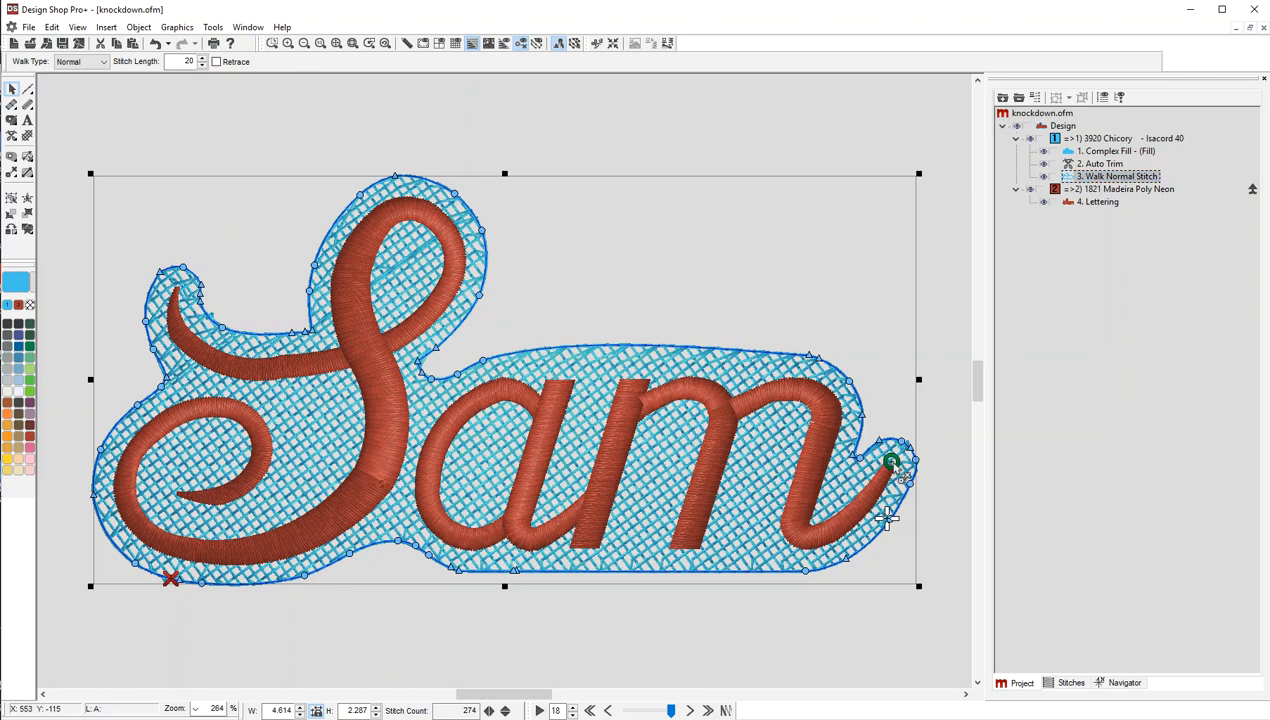
{"action": "mouse_move", "coordinate": [888, 530]}
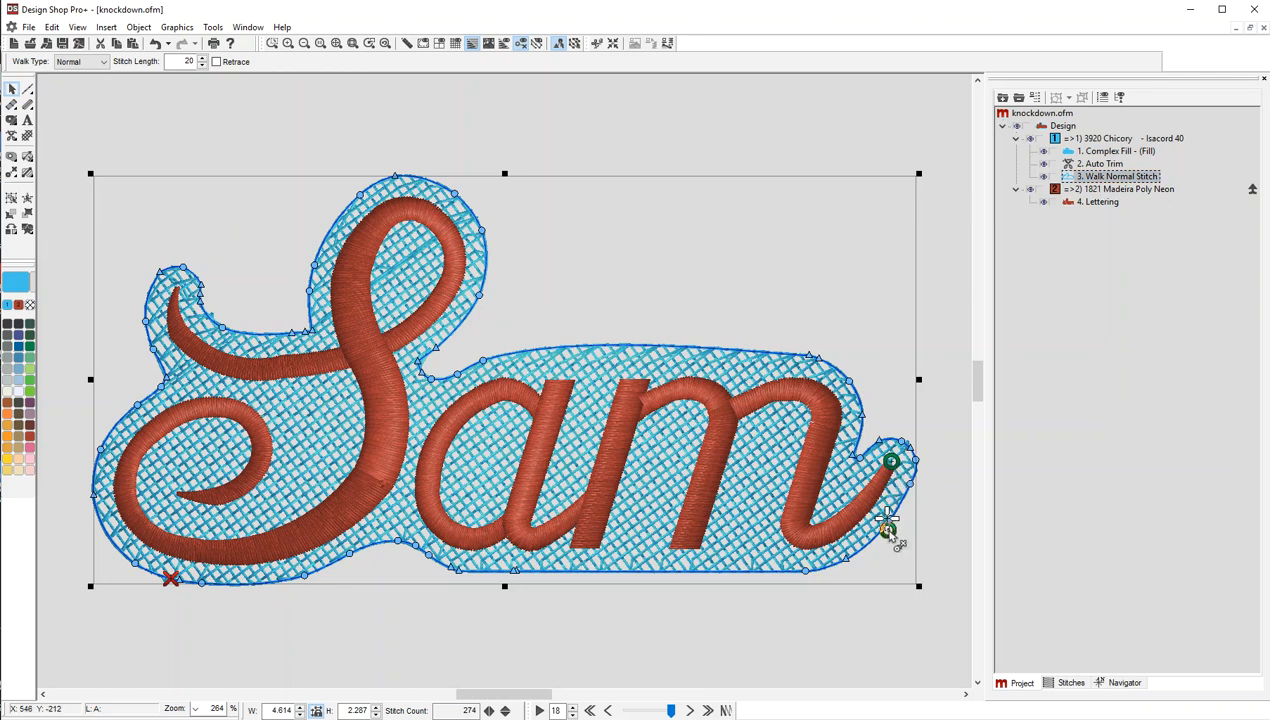
{"action": "mouse_move", "coordinate": [890, 522]}
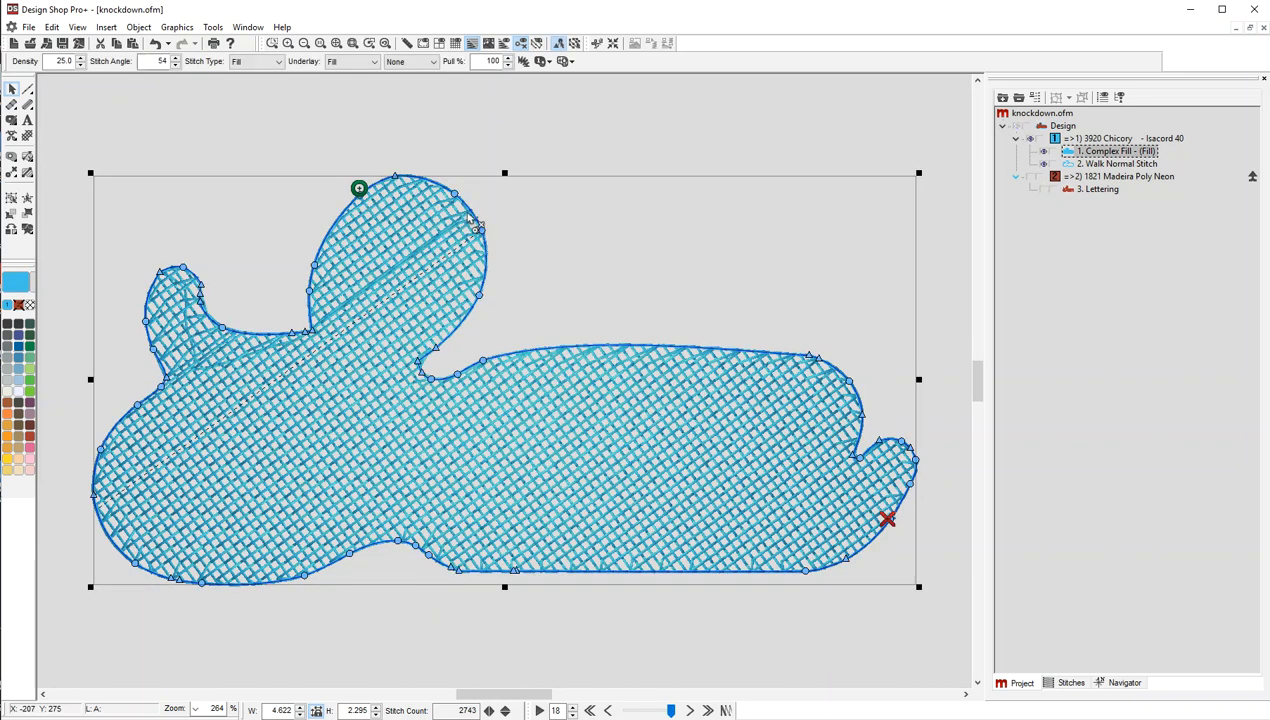
- Move the fill's start point to the left end and set the crosshatch stitch angle to 68
{"action": "left_click_drag", "start_coordinate": [358, 188], "coordinate": [458, 312]}
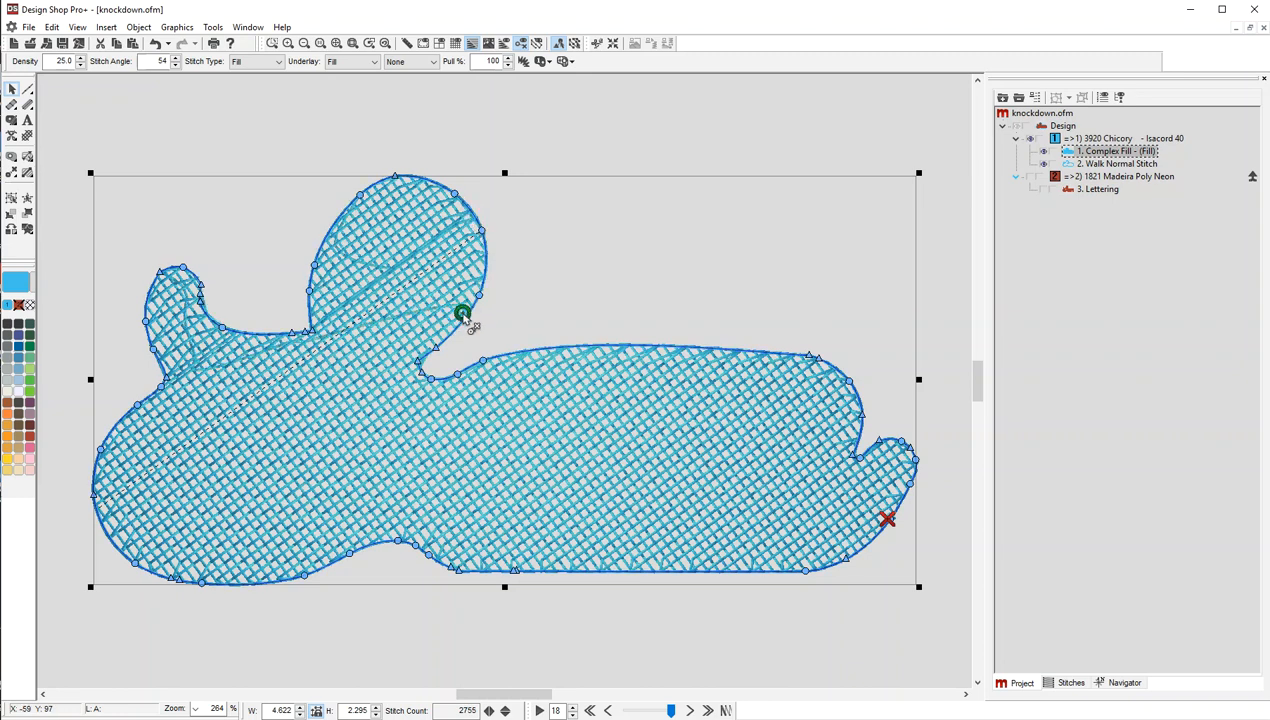
{"action": "left_click_drag", "start_coordinate": [460, 312], "coordinate": [168, 384]}
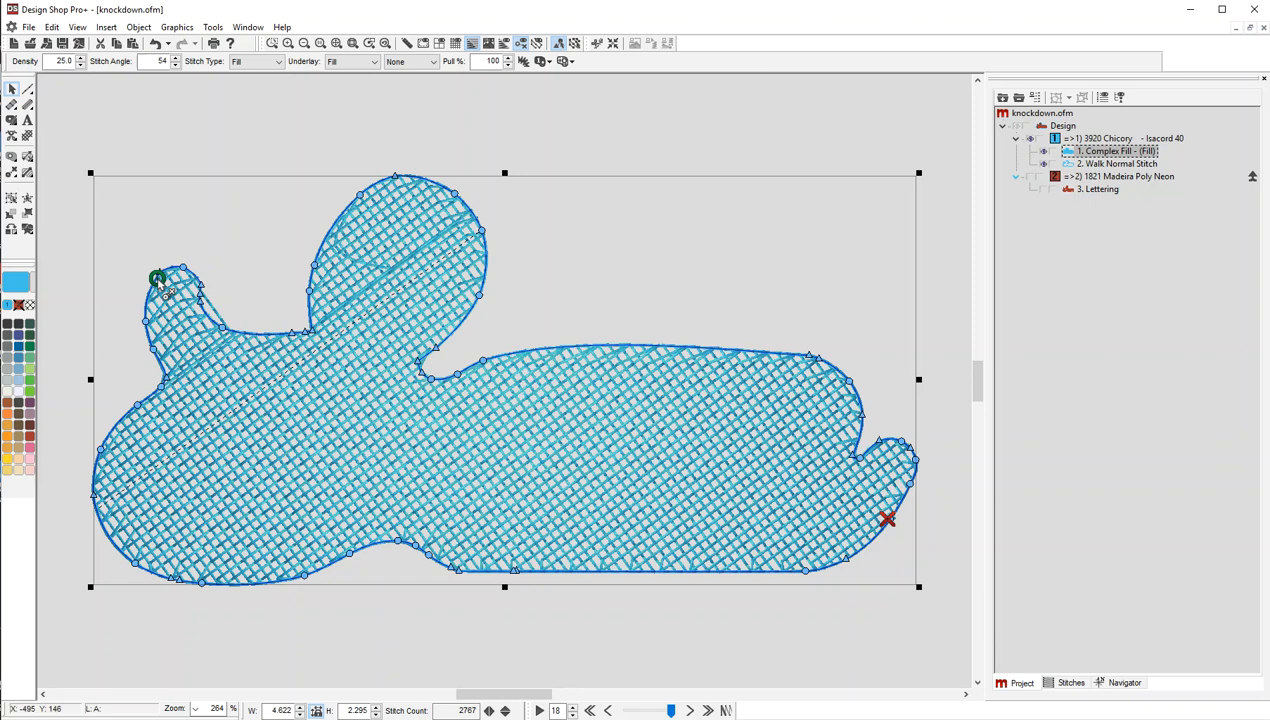
{"action": "mouse_move", "coordinate": [370, 270]}
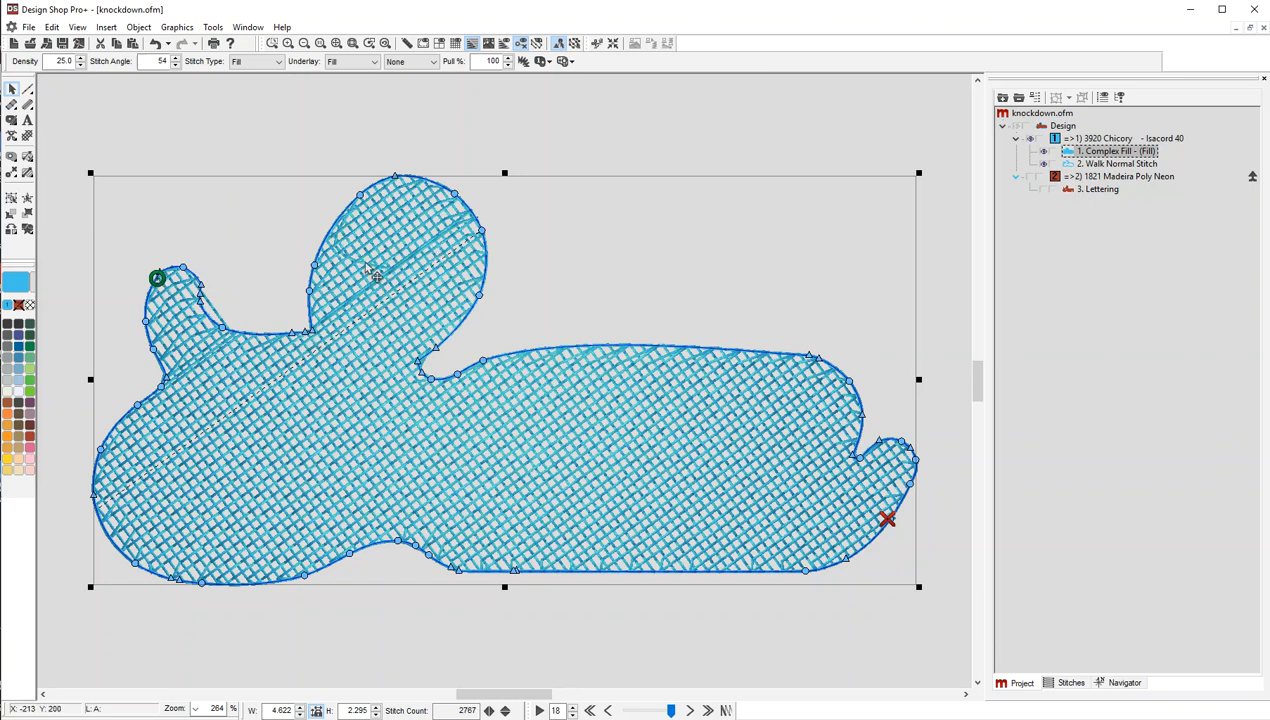
{"action": "mouse_move", "coordinate": [380, 304]}
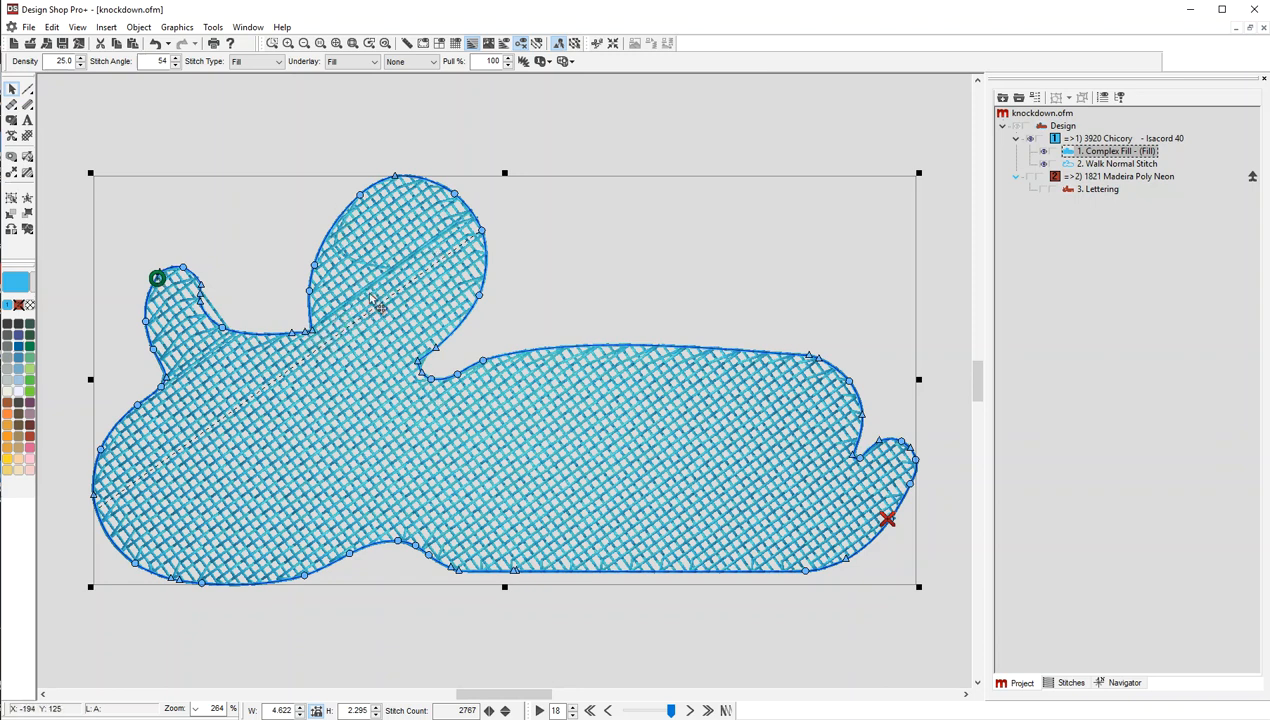
{"action": "mouse_move", "coordinate": [420, 296]}
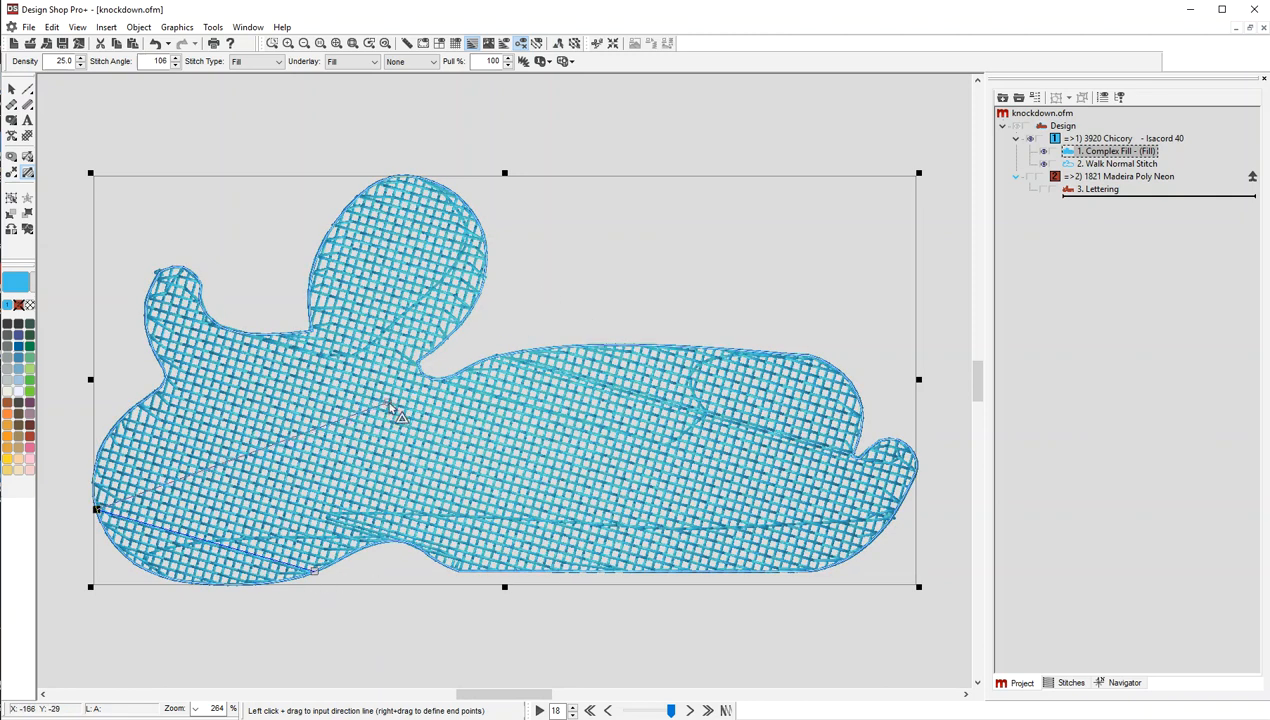
{"action": "type", "text": "68"}
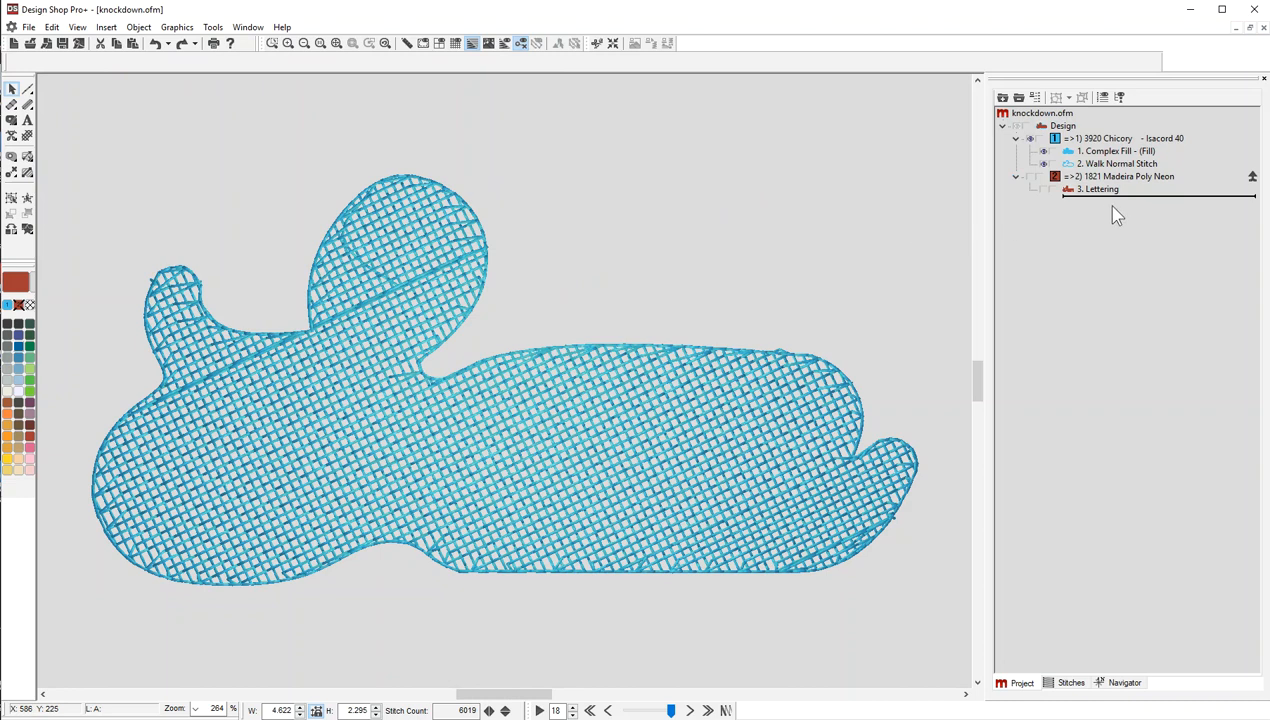
- Delete the reappeared Auto Trim before the walk border and show the Sam lettering again
{"action": "left_click", "coordinate": [1116, 152]}
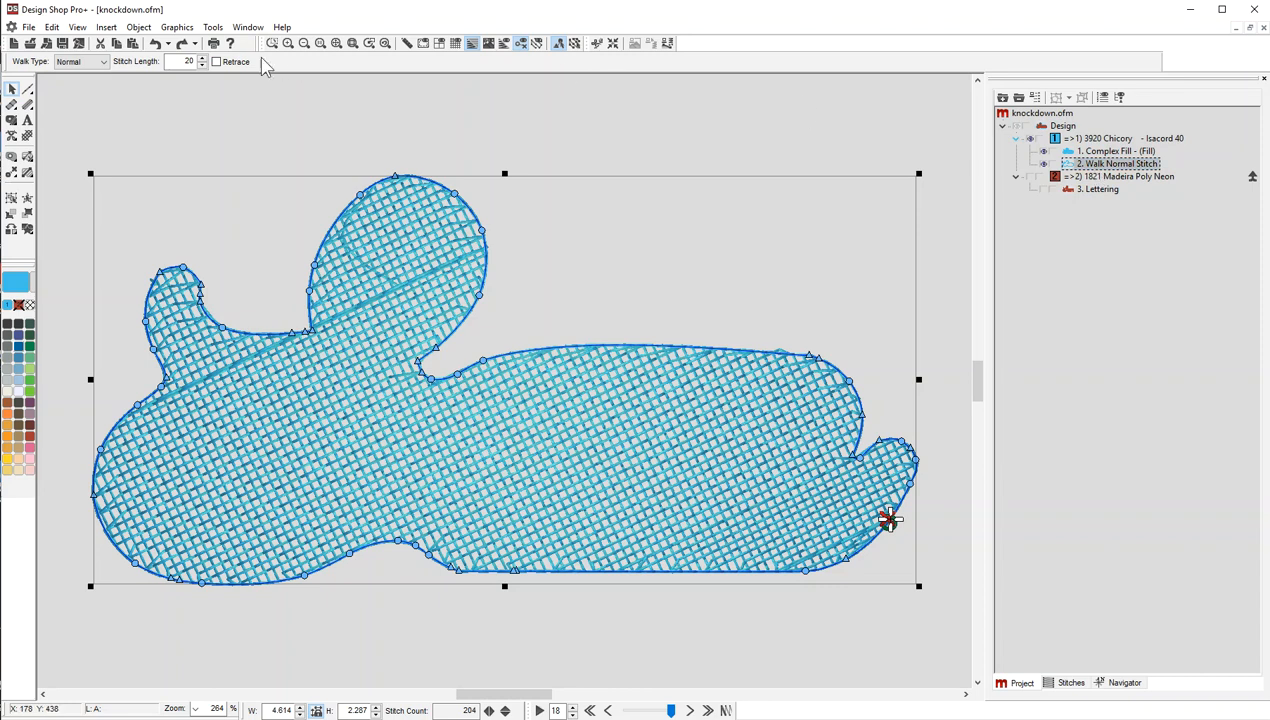
{"action": "left_click", "coordinate": [216, 60]}
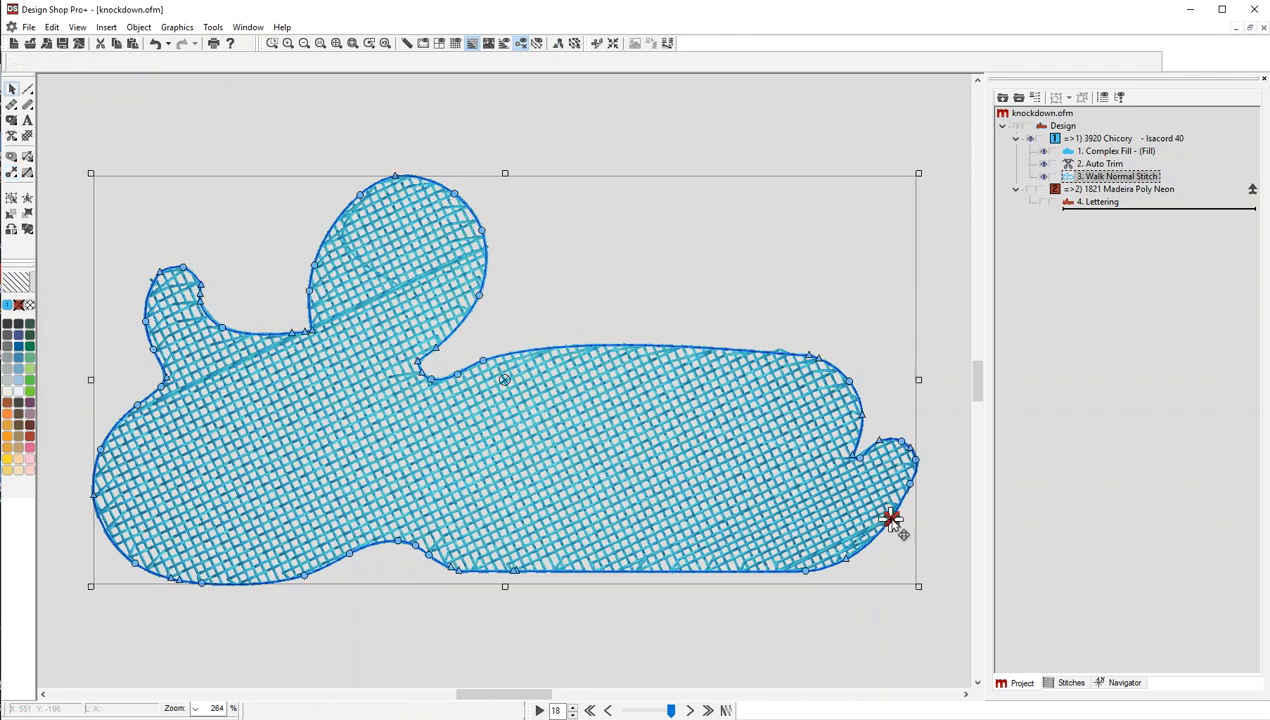
{"action": "left_click", "coordinate": [558, 44]}
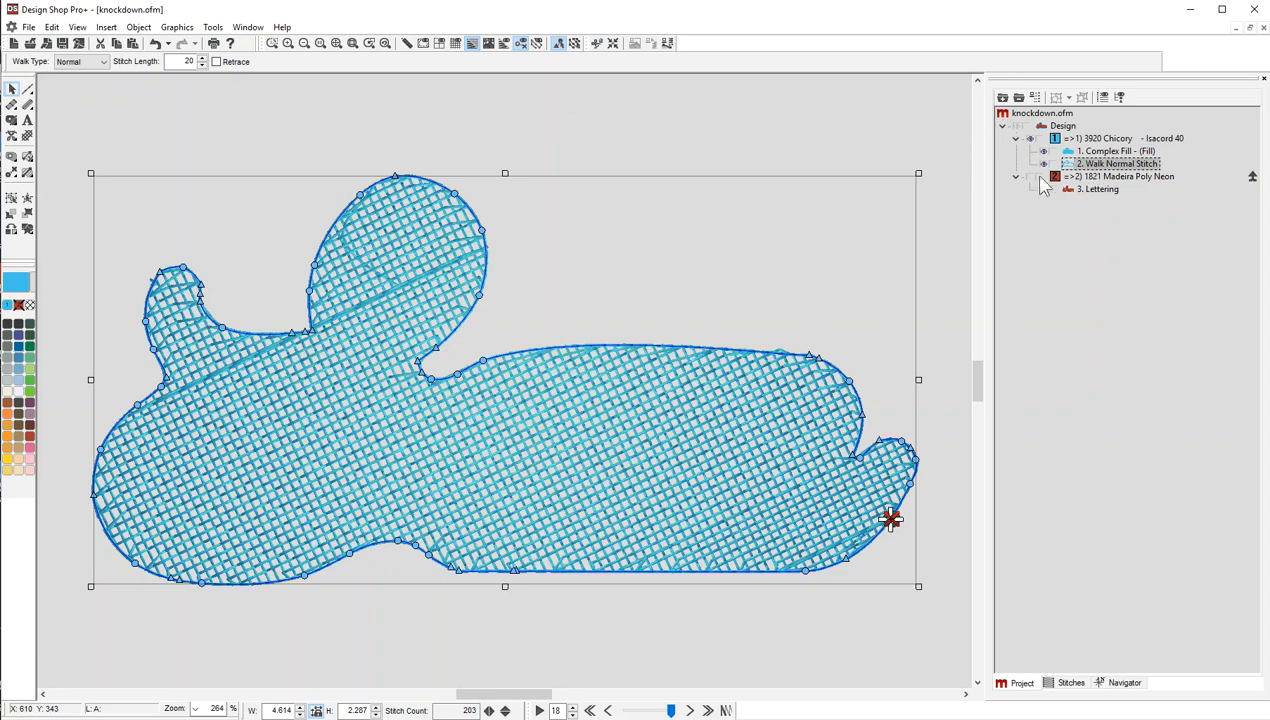
{"action": "left_click", "coordinate": [1030, 176]}
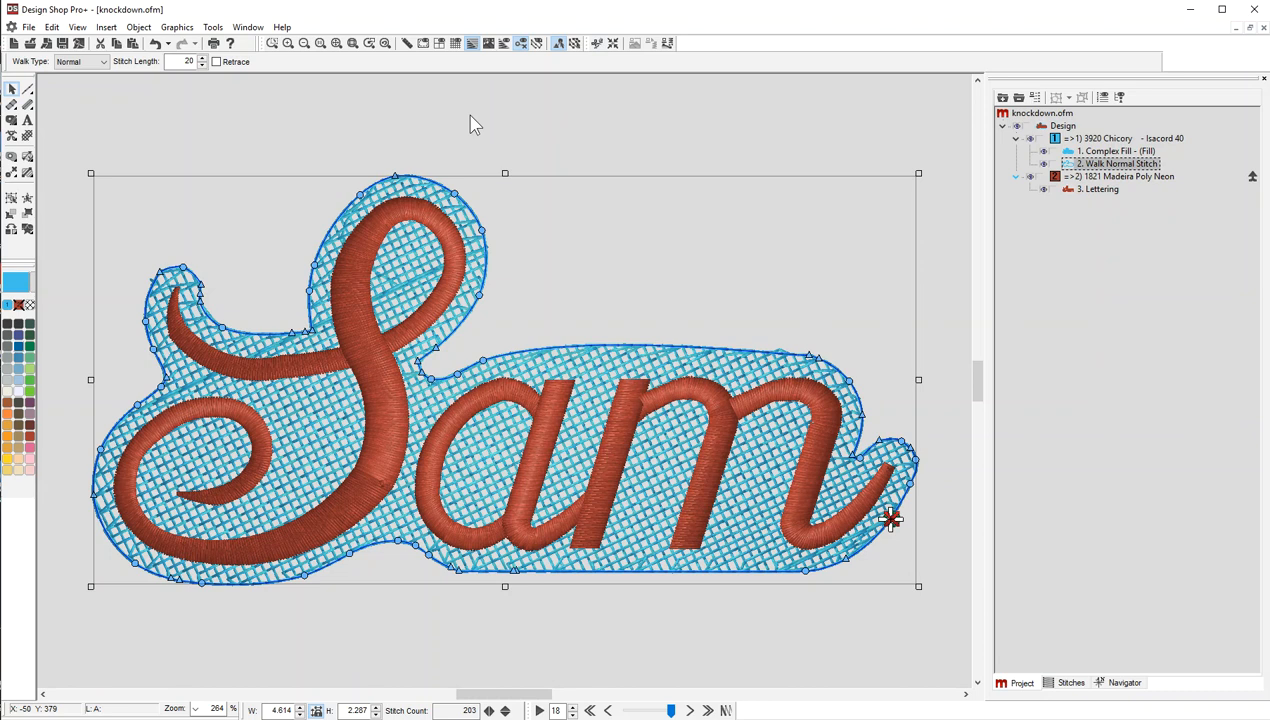
{"action": "mouse_move", "coordinate": [192, 84]}
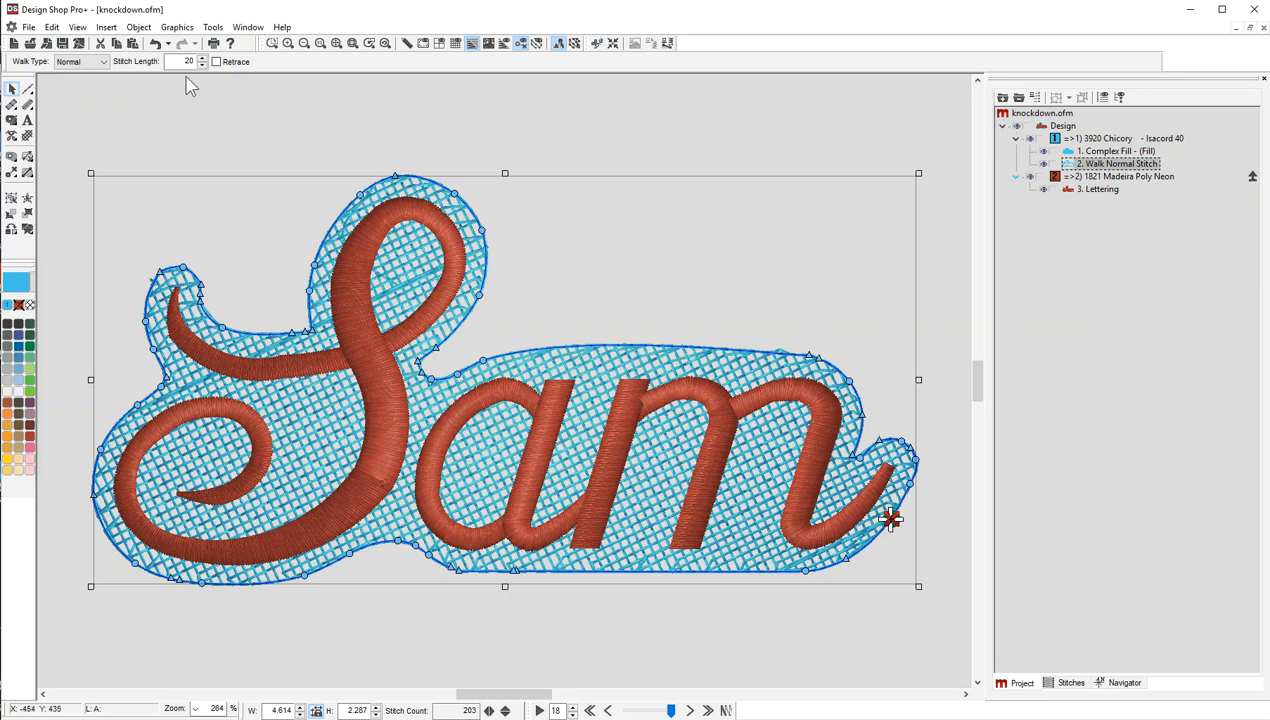